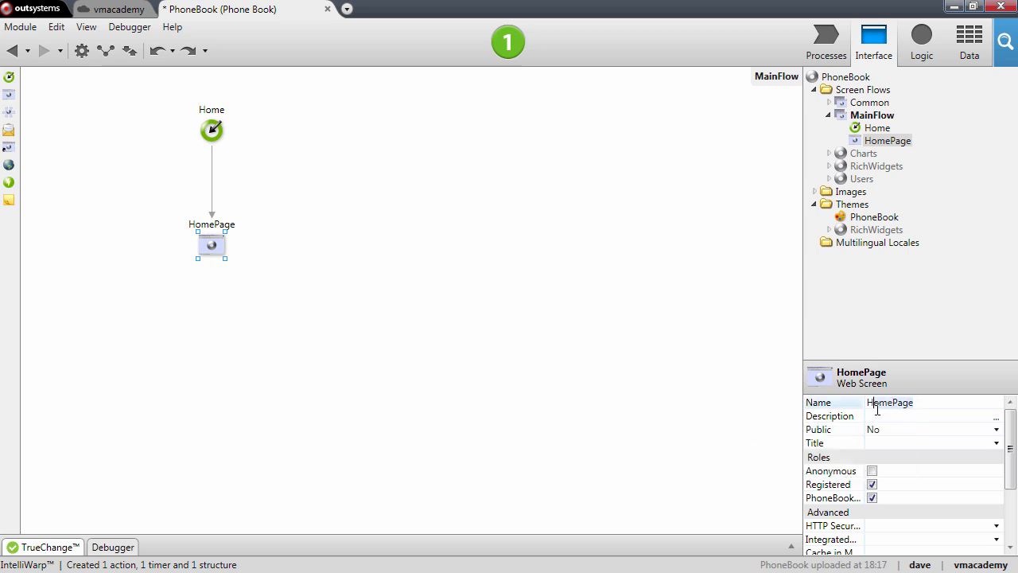
Rename the HomePage screen to Contacts and tick the Anonymous role so anyone can open it.
text(Conta)
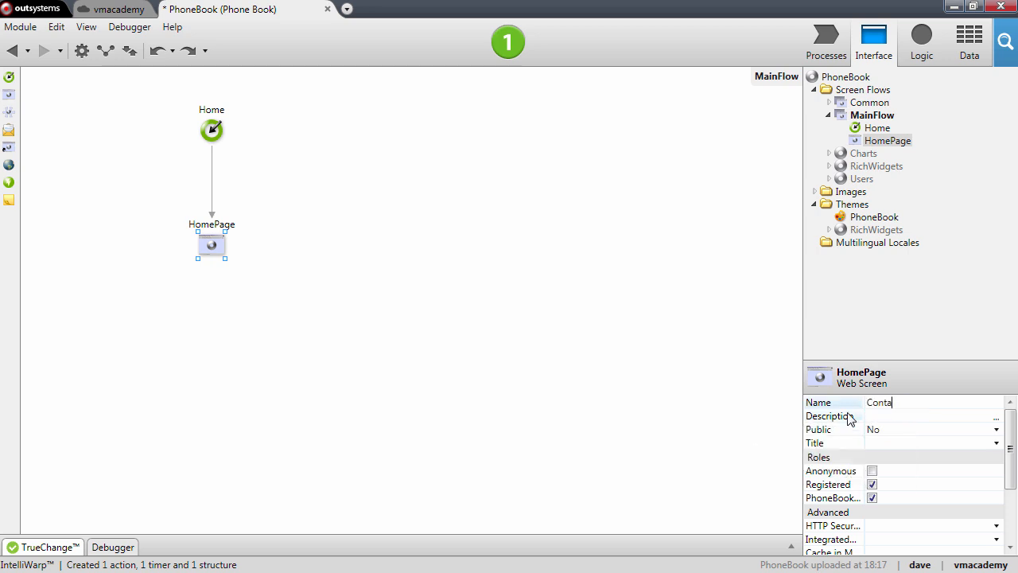
text(Contacts)
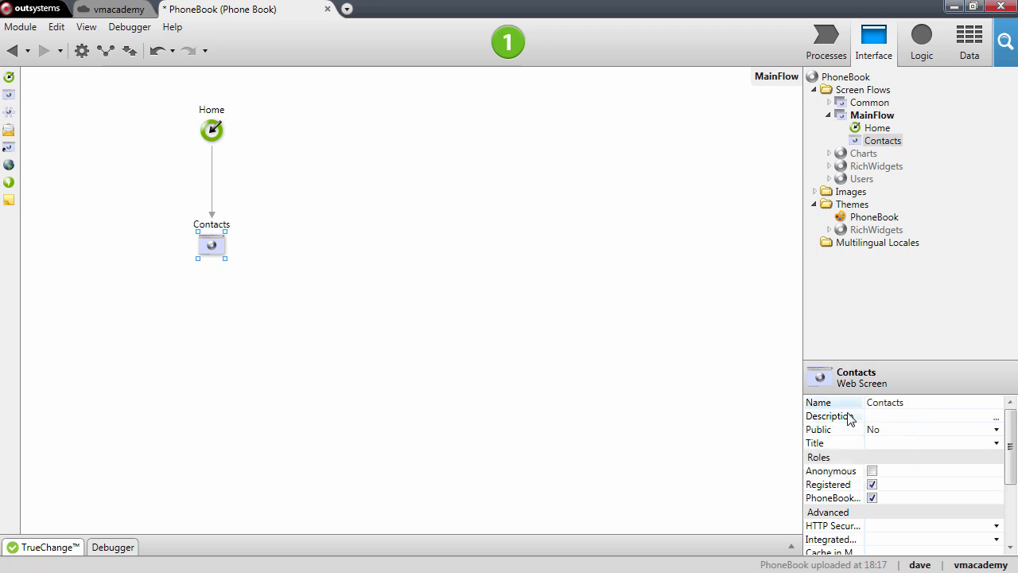
click(871, 471)
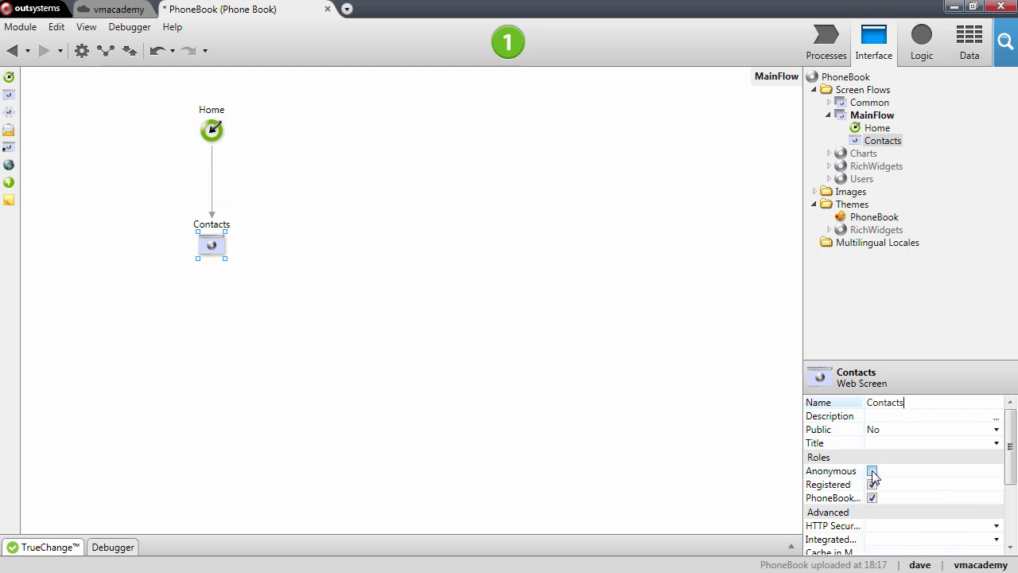
click(873, 471)
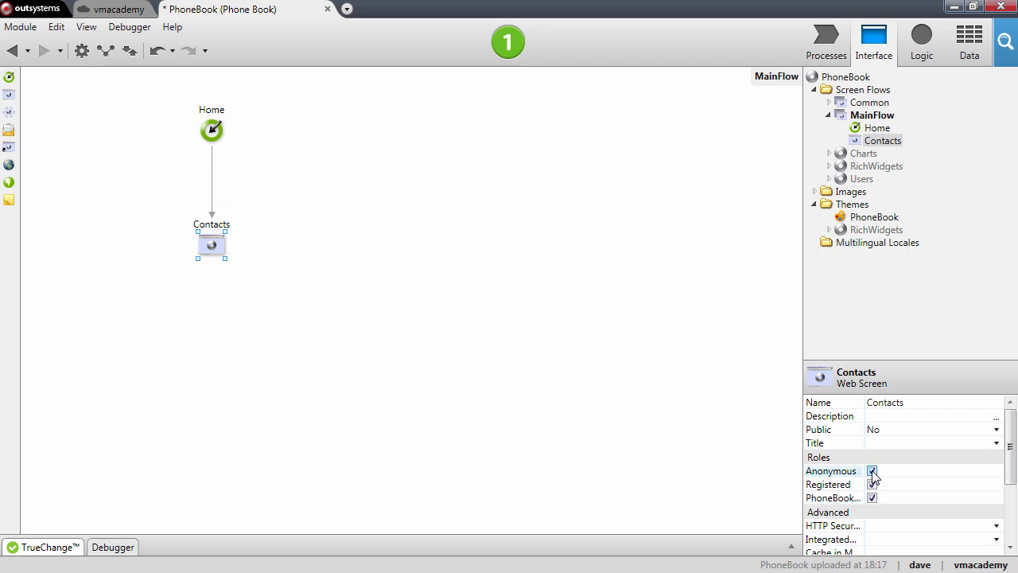
click(873, 471)
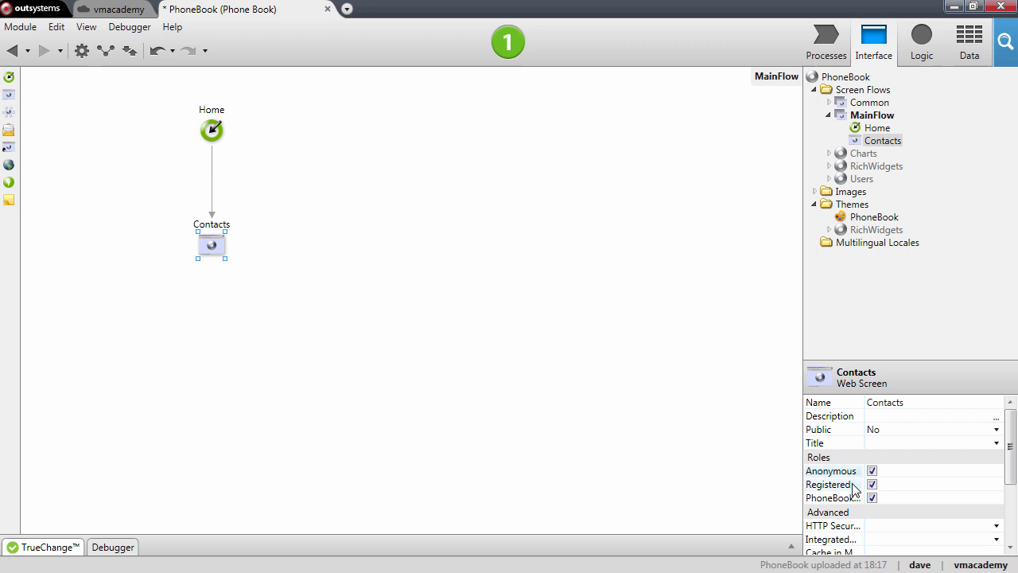
mouse_move(830, 471)
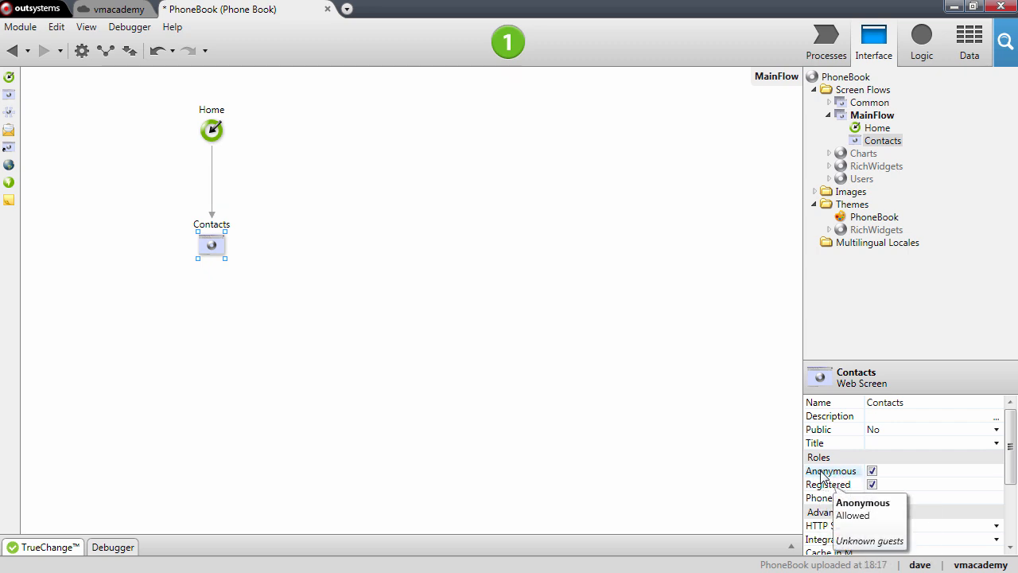
mouse_move(515, 393)
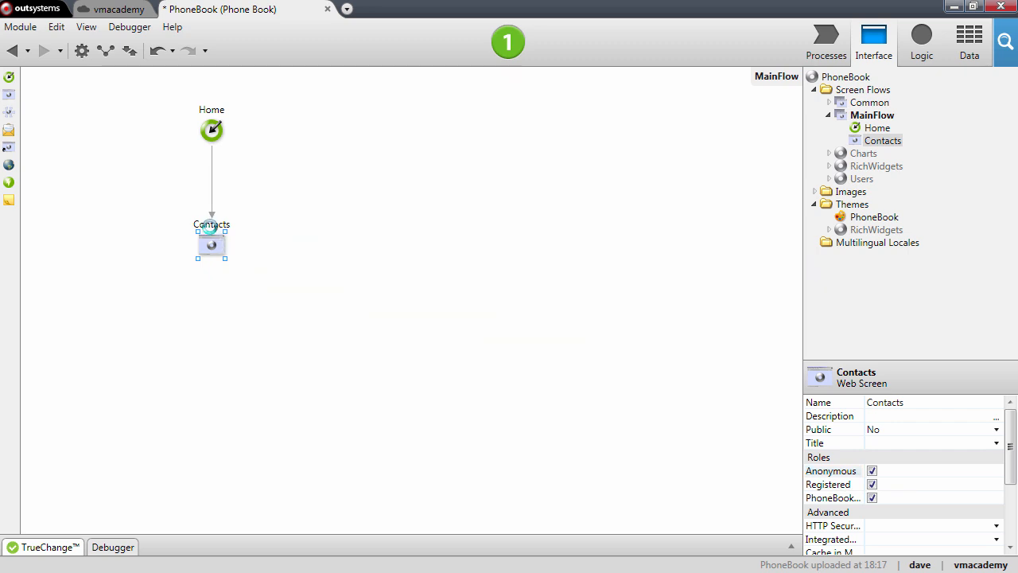
Open the Contacts screen from MainFlow and set its Title placeholder to Contacts.
double_click(210, 238)
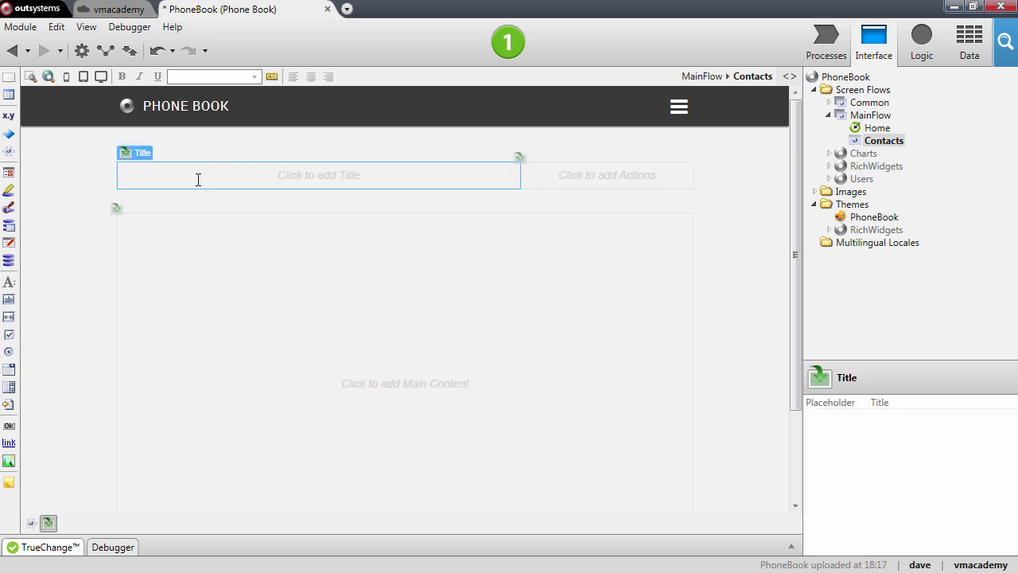
text(Contacts)
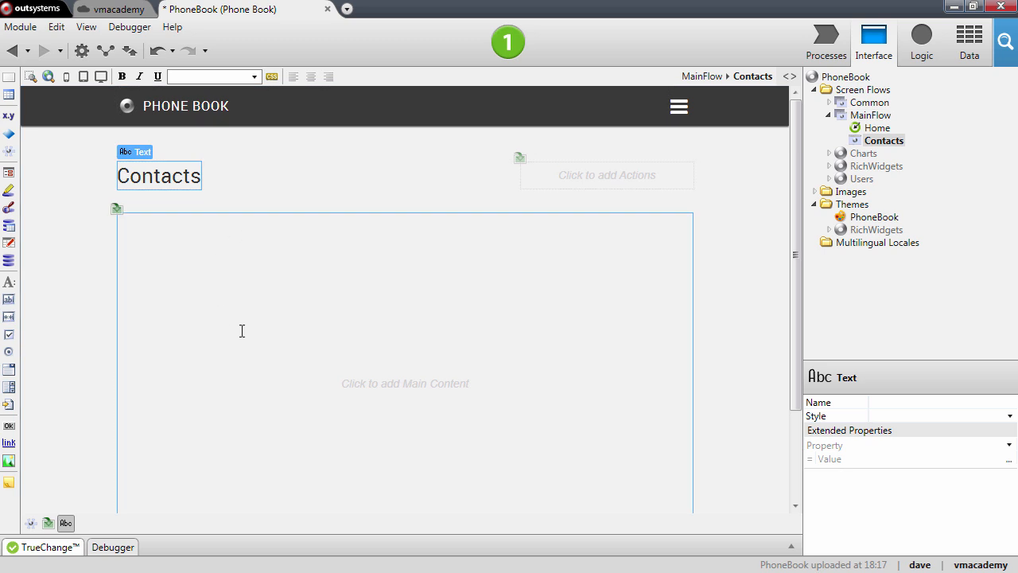
mouse_move(342, 334)
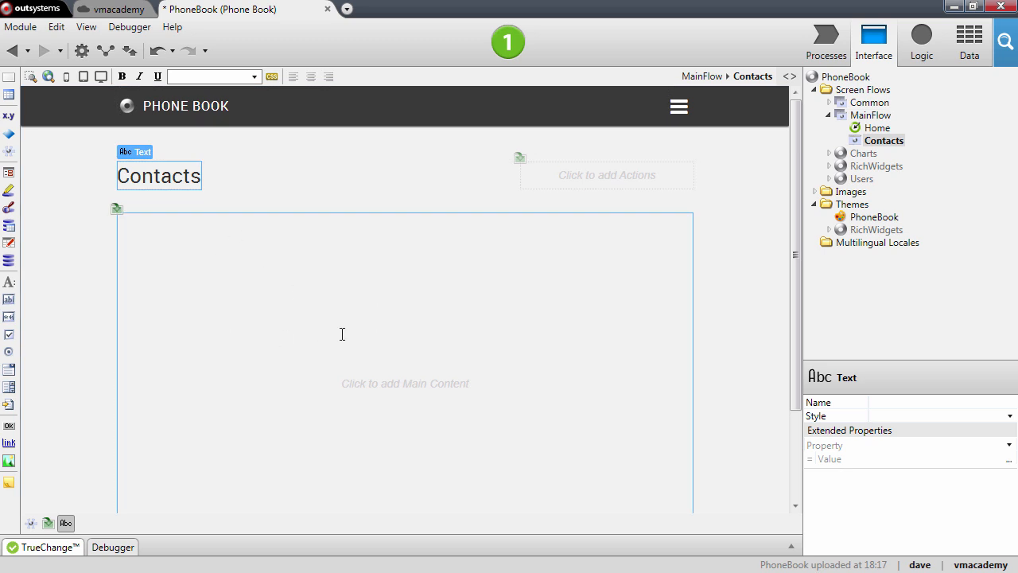
mouse_move(358, 312)
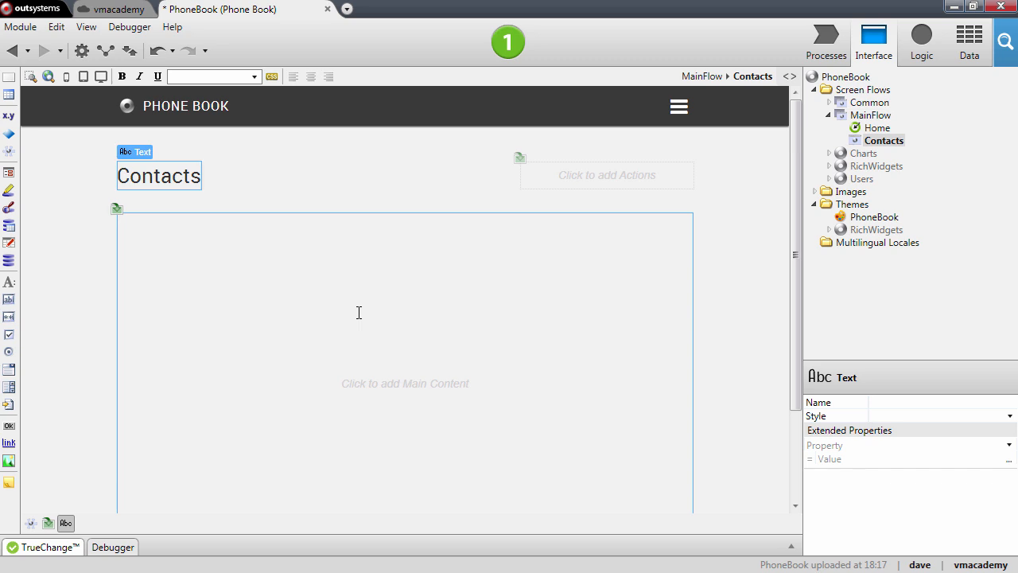
mouse_move(391, 300)
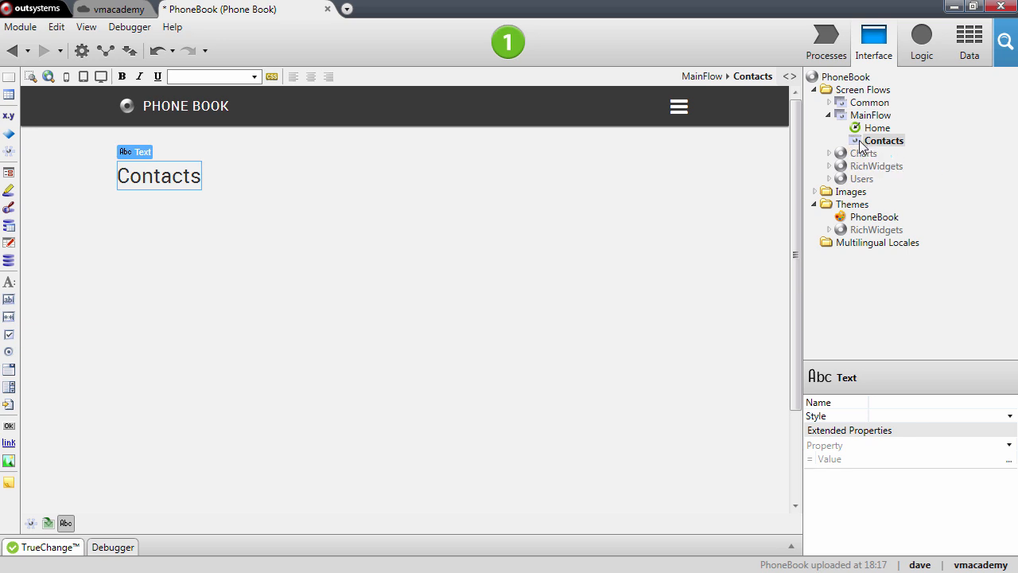
Add a Preparation action to the Contacts screen via its context menu.
right_click(883, 140)
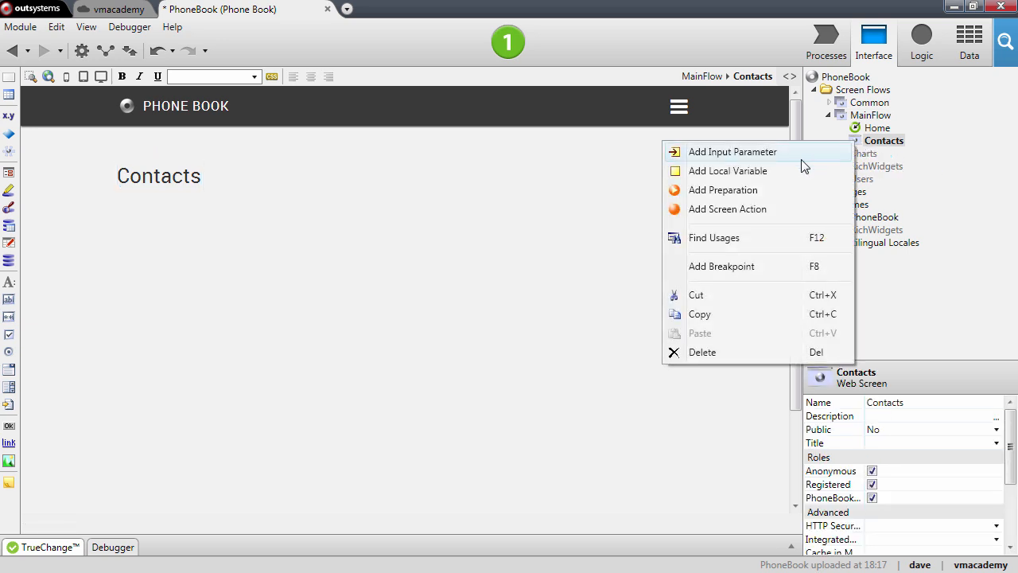
mouse_move(732, 198)
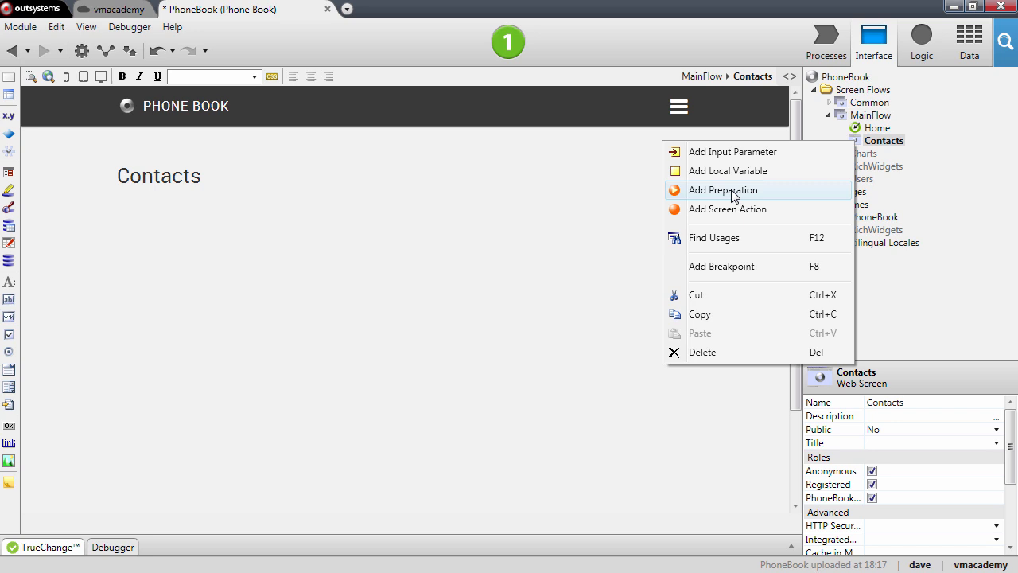
click(722, 189)
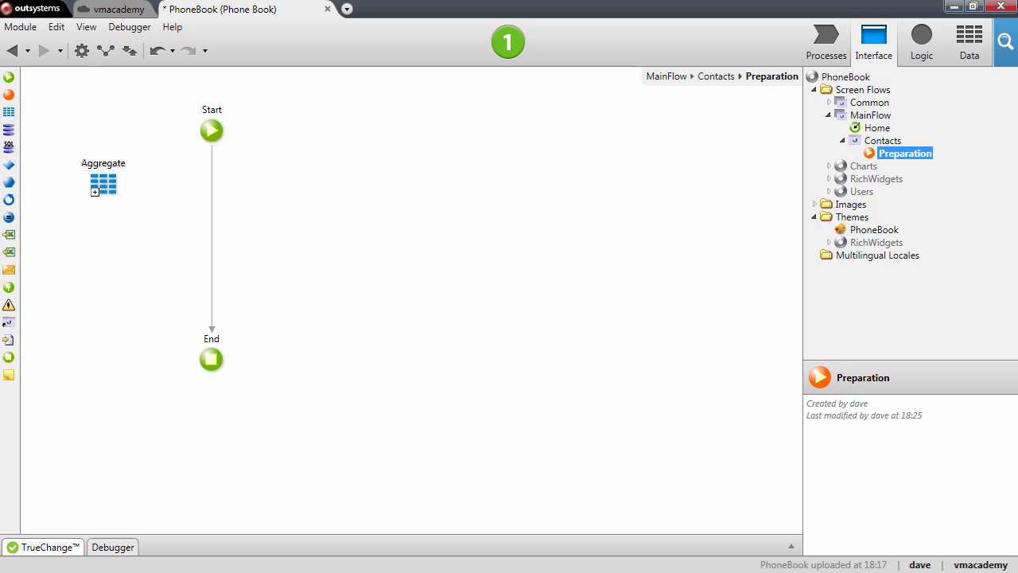
Place Aggregate1 between Start and End in the Preparation flow and open its editor.
drag(103, 183, 211, 247)
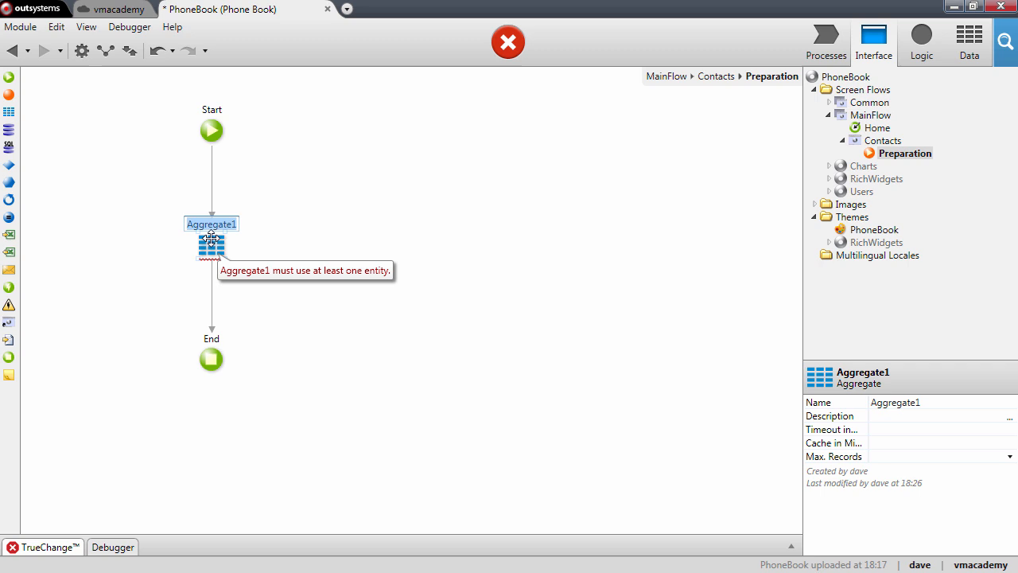
double_click(210, 245)
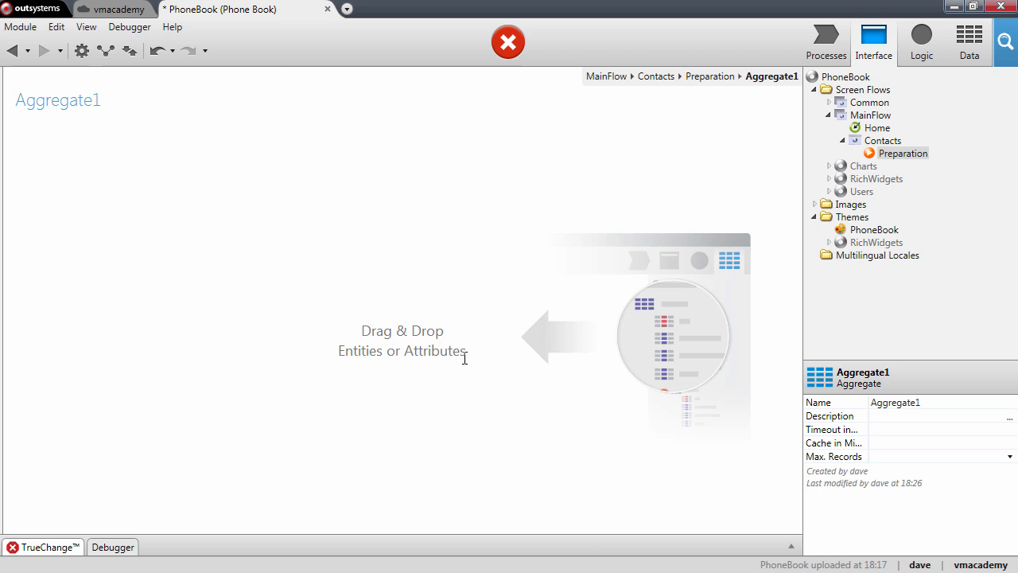
mouse_move(452, 324)
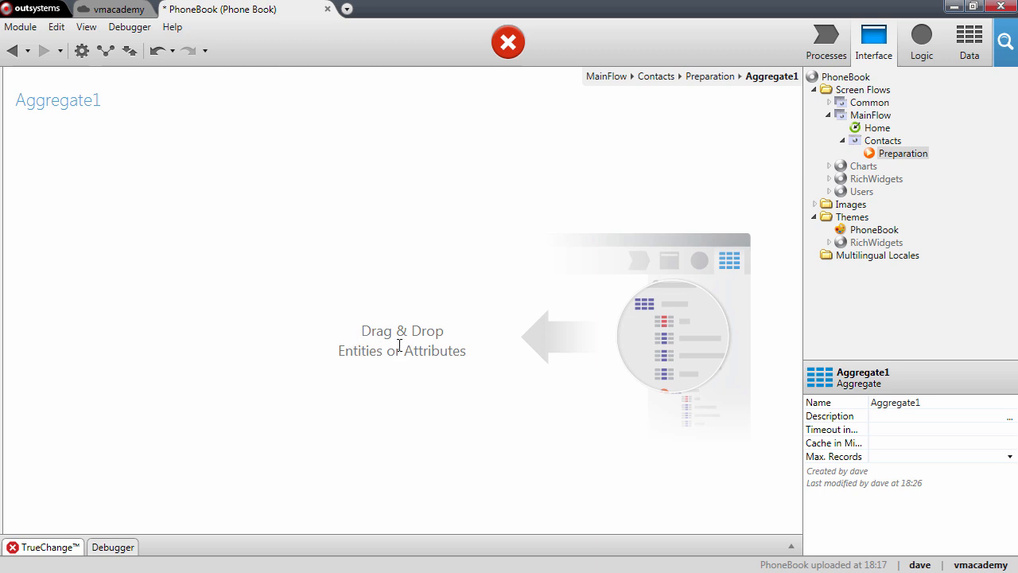
mouse_move(970, 40)
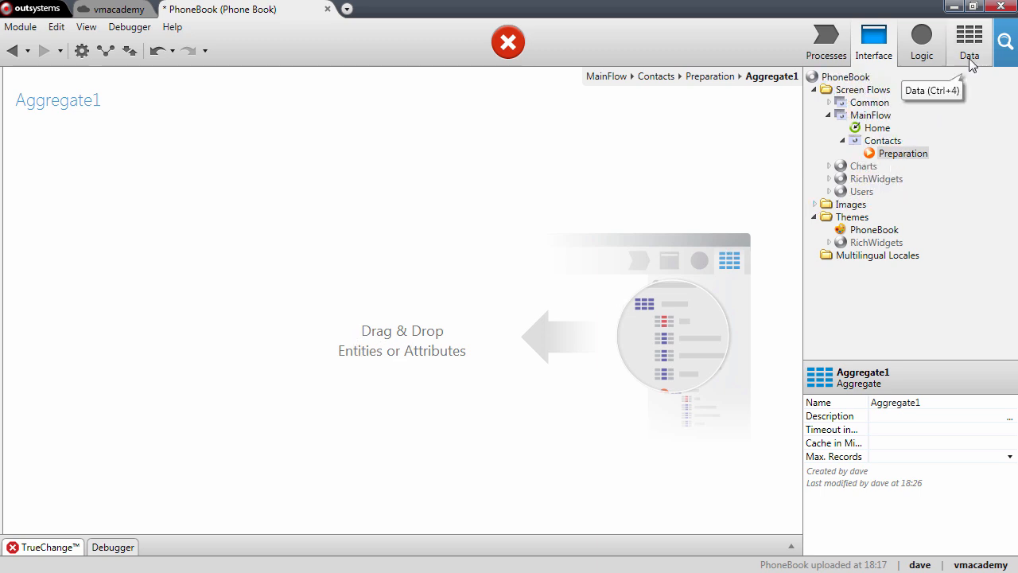
Feed the Contact entity into the aggregate so it becomes GetContacts previewing names and phone numbers.
click(968, 39)
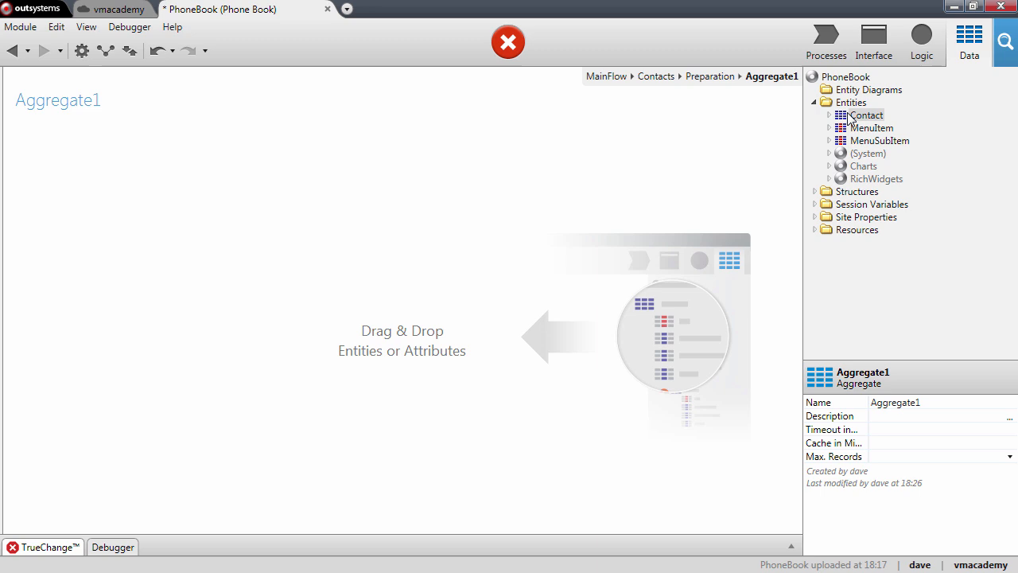
drag(865, 114, 400, 175)
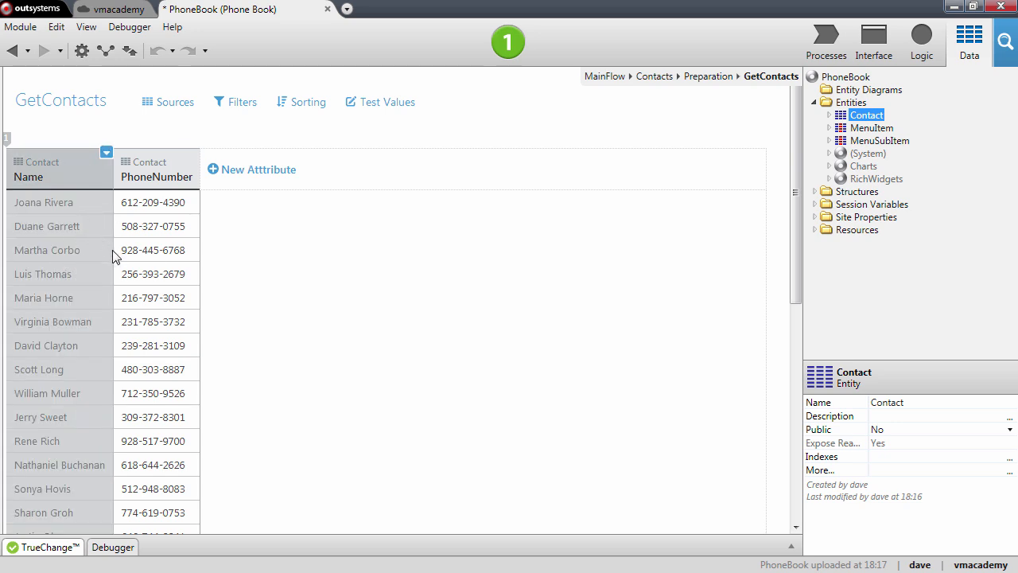
click(156, 169)
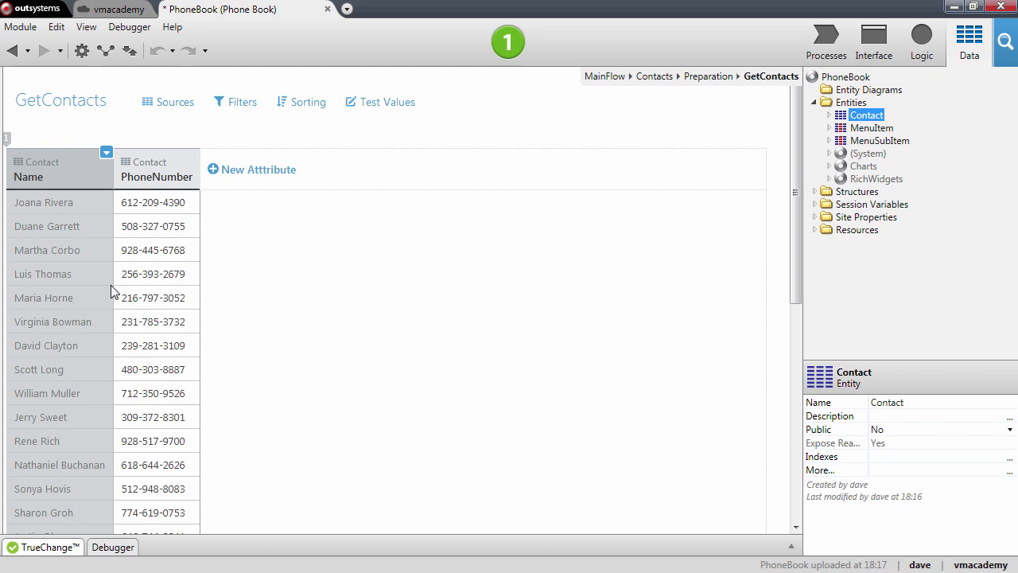
mouse_move(96, 261)
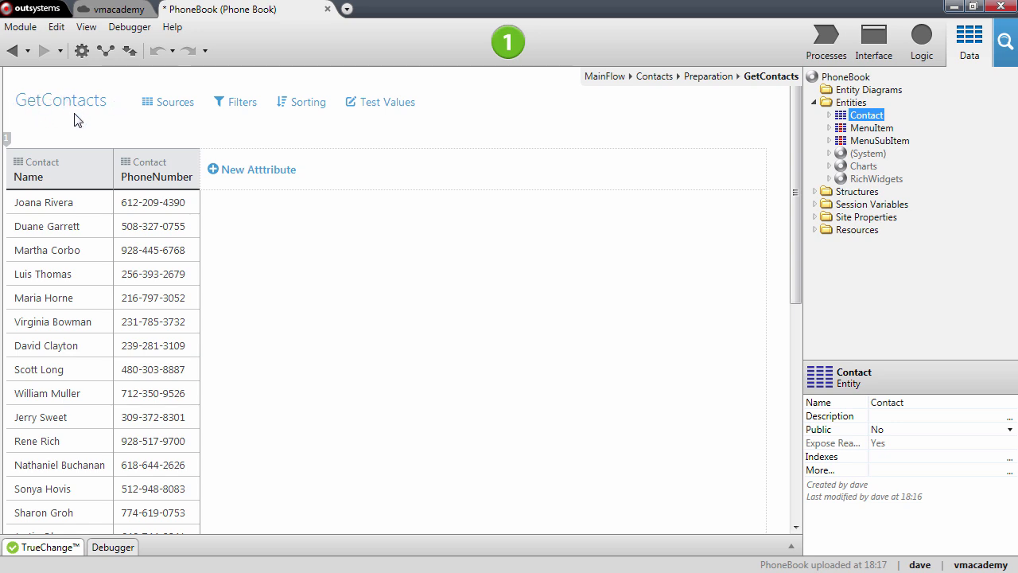
mouse_move(76, 99)
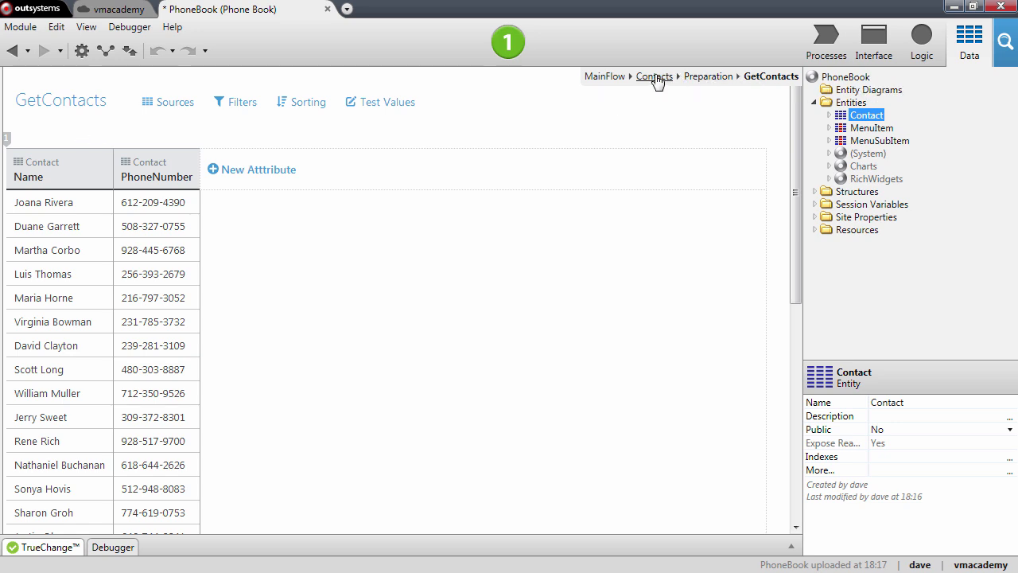
Return to the Contacts screen and add a Table Records widget, TableRecords1, below the heading.
click(653, 76)
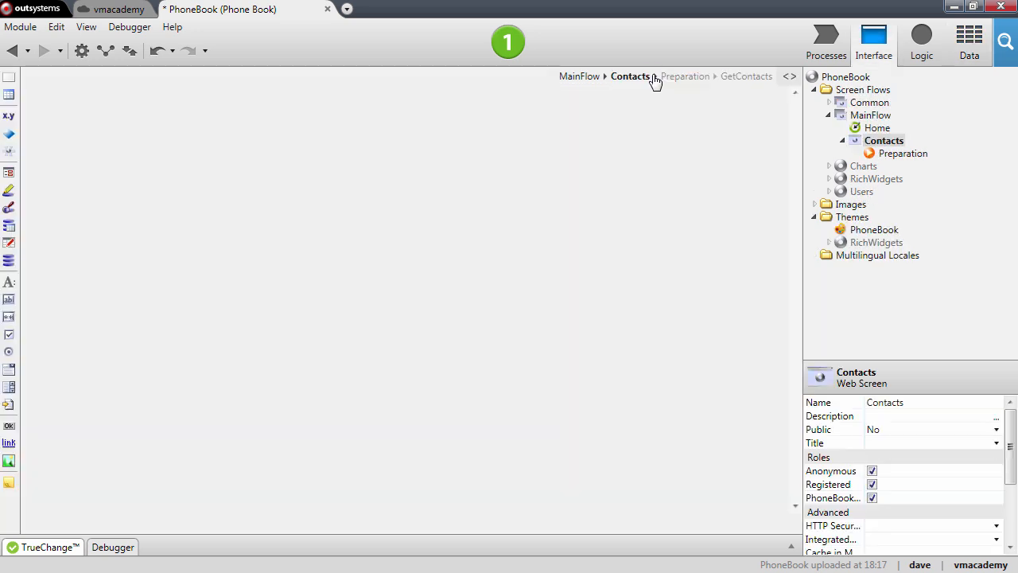
click(630, 76)
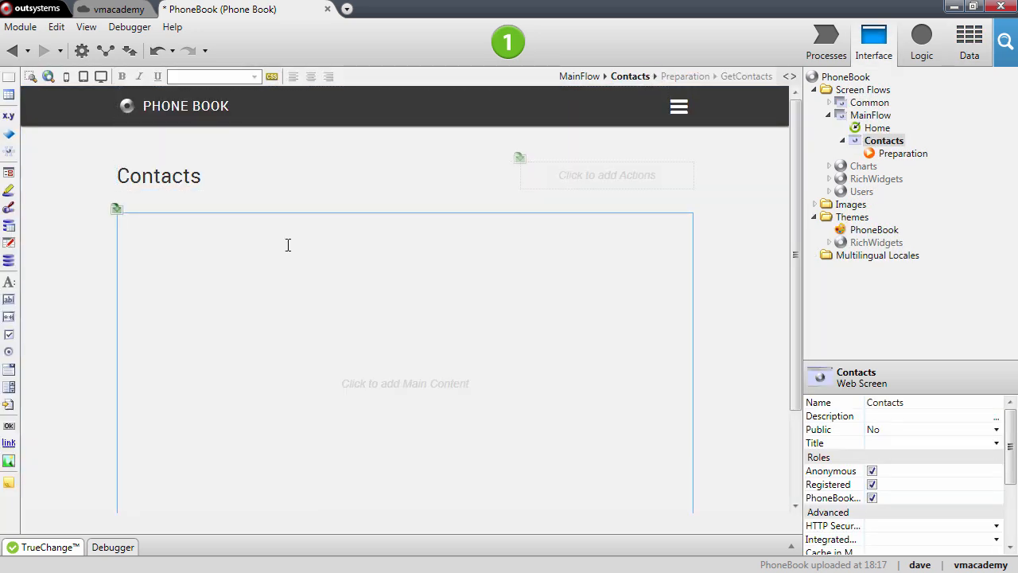
mouse_move(257, 235)
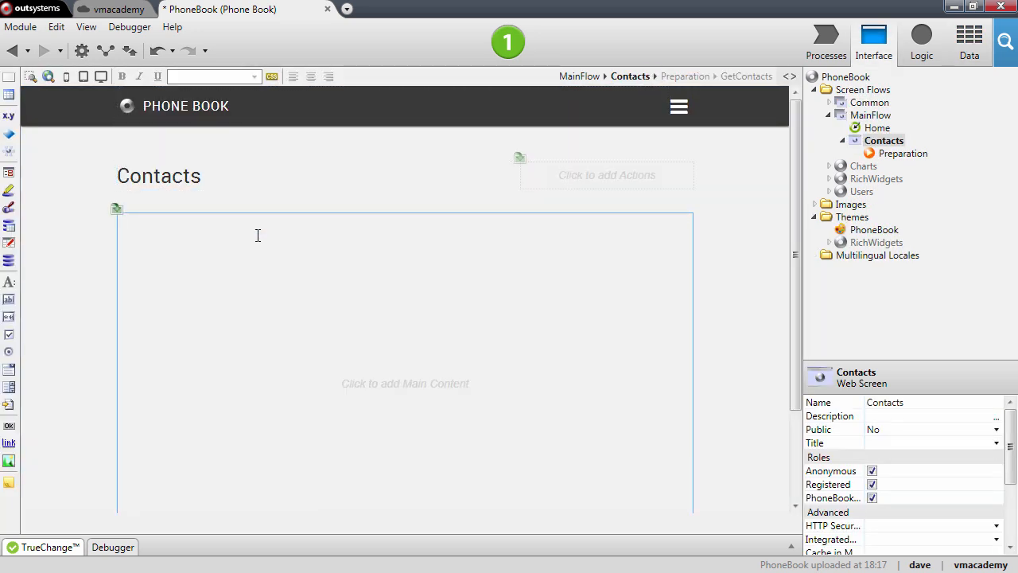
mouse_move(247, 253)
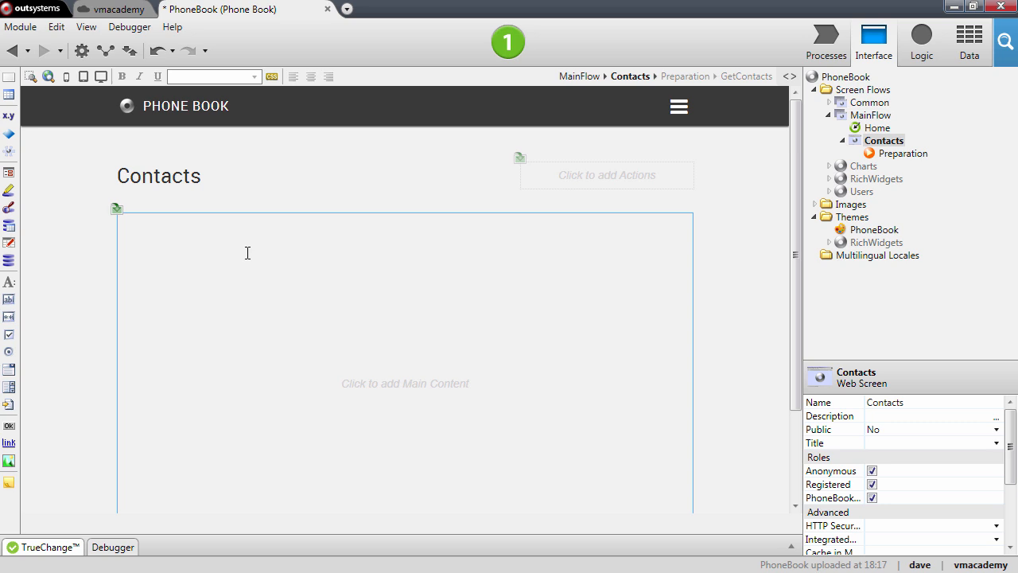
mouse_move(221, 253)
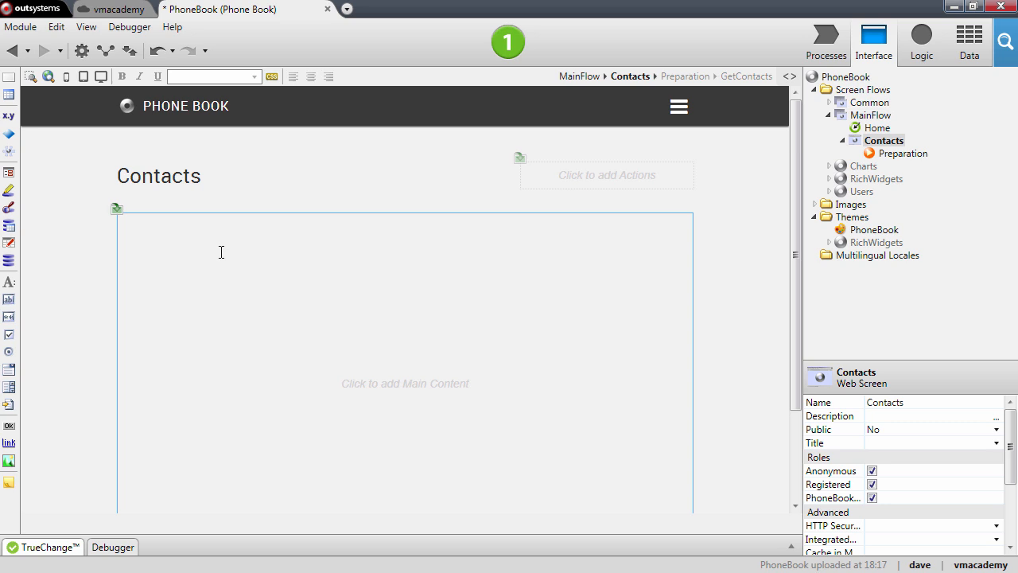
mouse_move(9, 226)
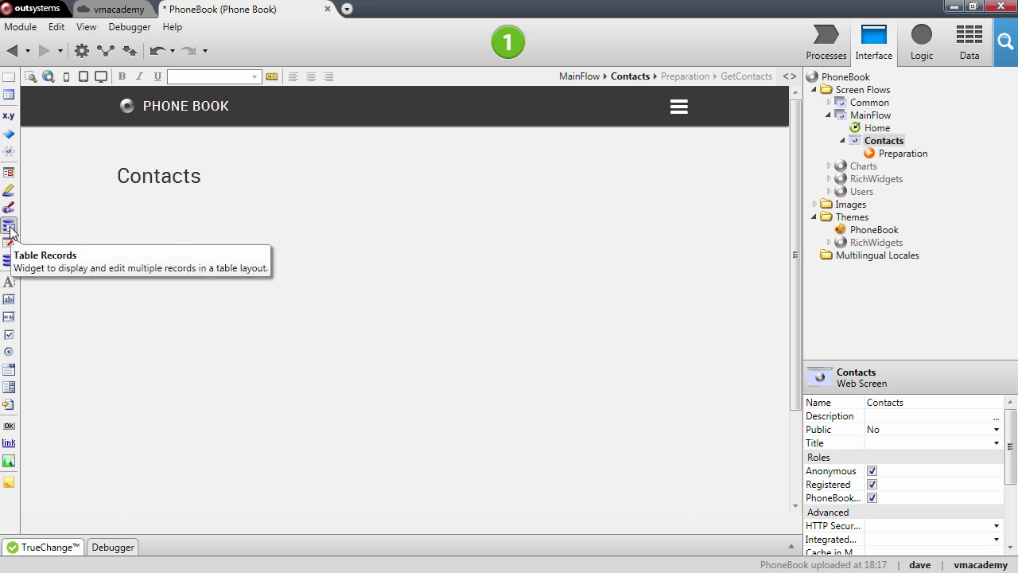
click(9, 231)
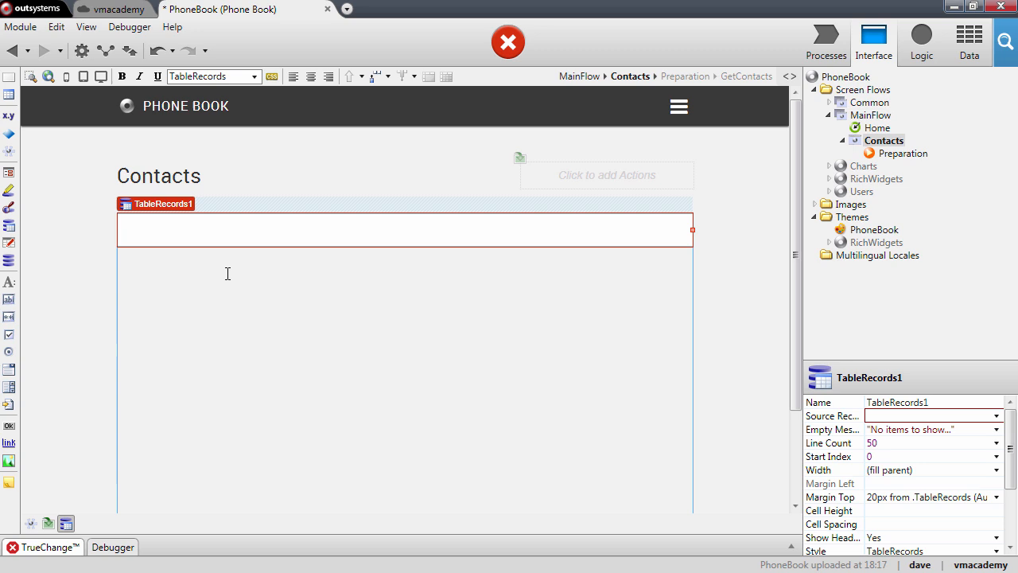
mouse_move(162, 203)
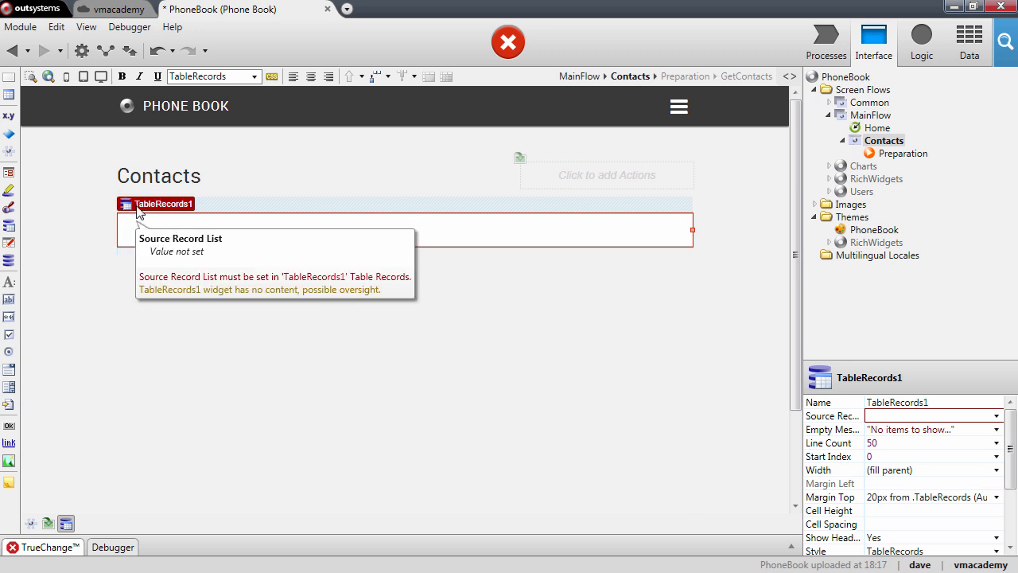
mouse_move(169, 314)
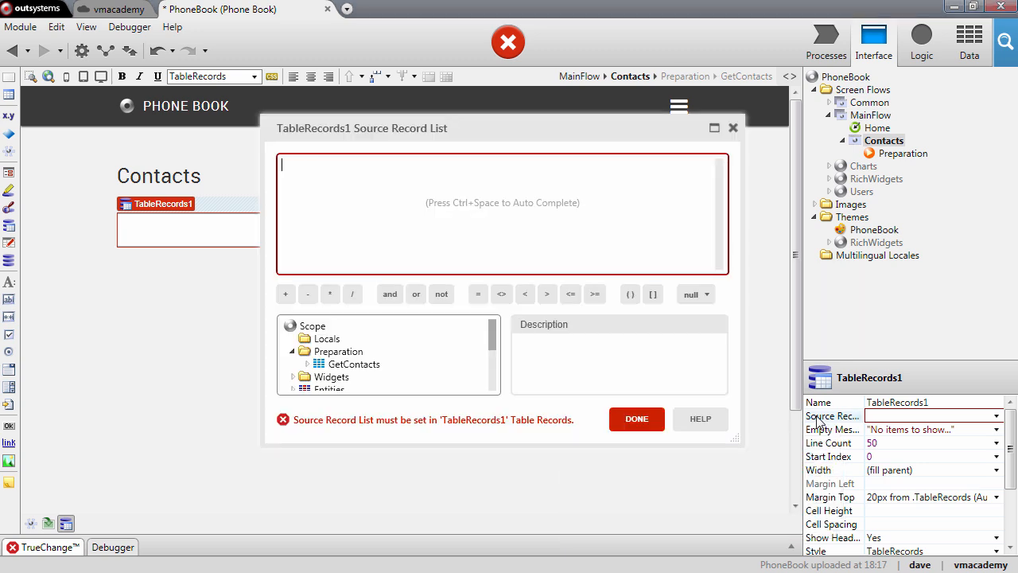
mouse_move(490, 121)
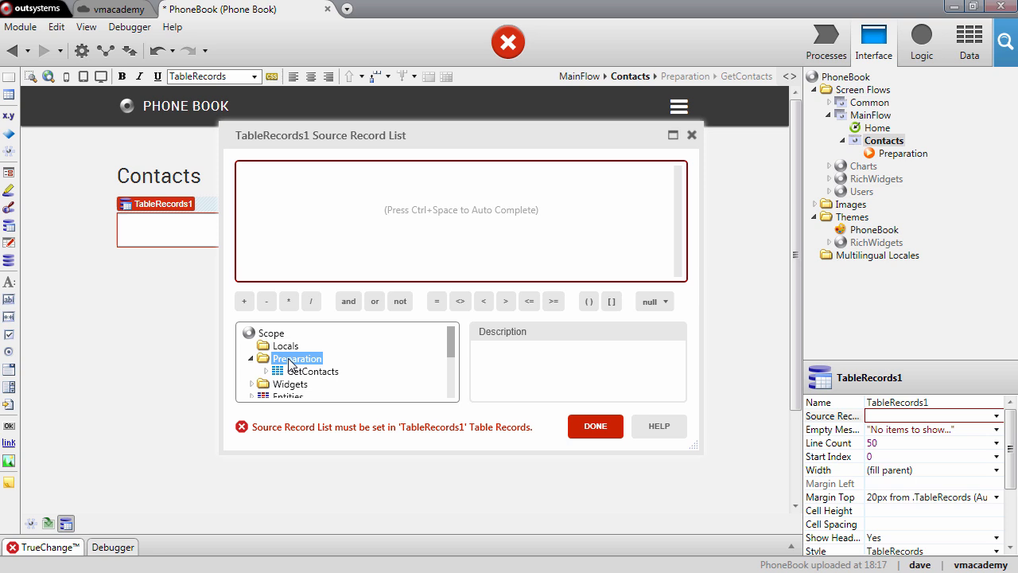
Set TableRecords1's Source Record List to GetContacts.List, clearing its error.
click(317, 370)
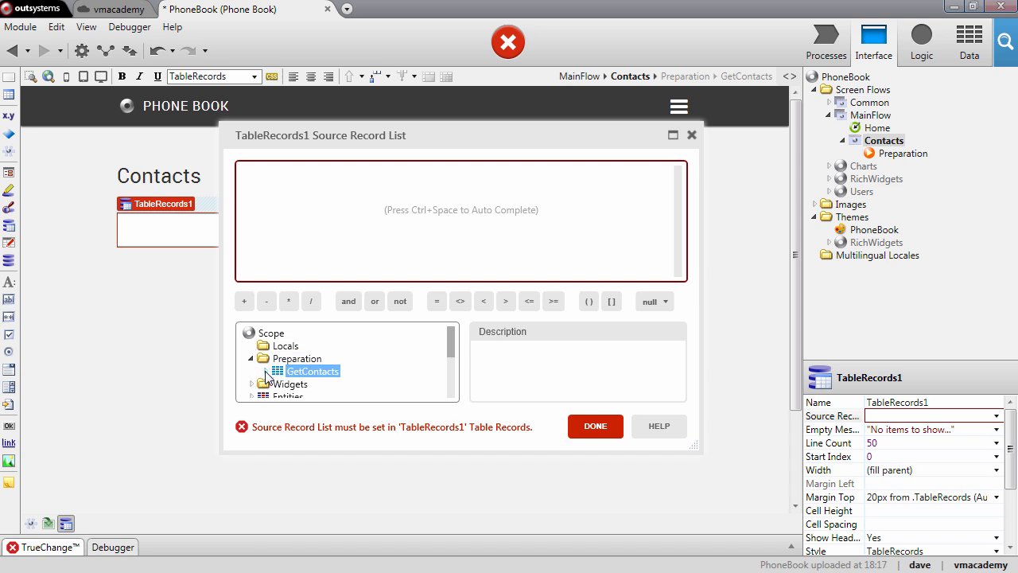
mouse_move(304, 372)
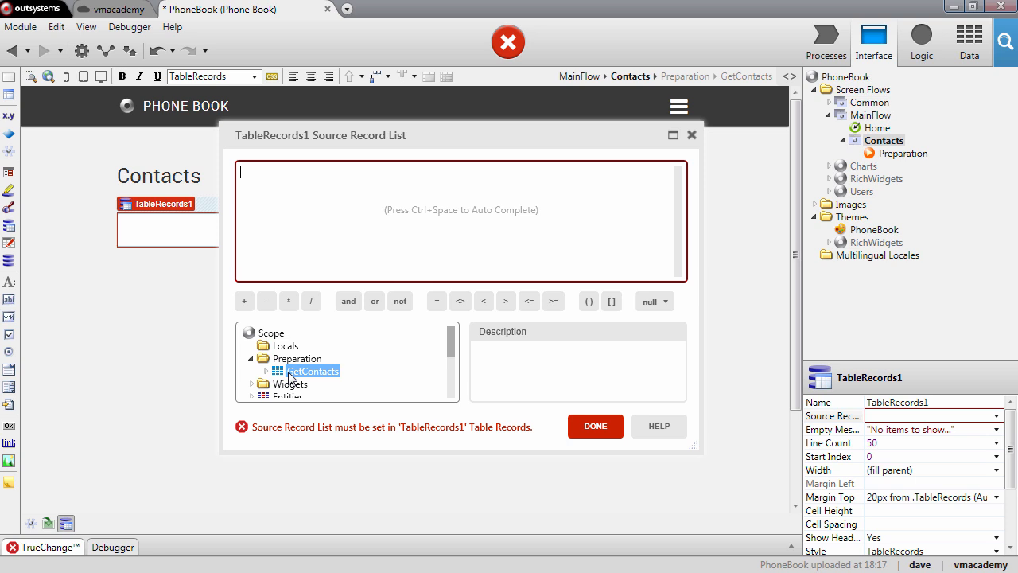
mouse_move(267, 372)
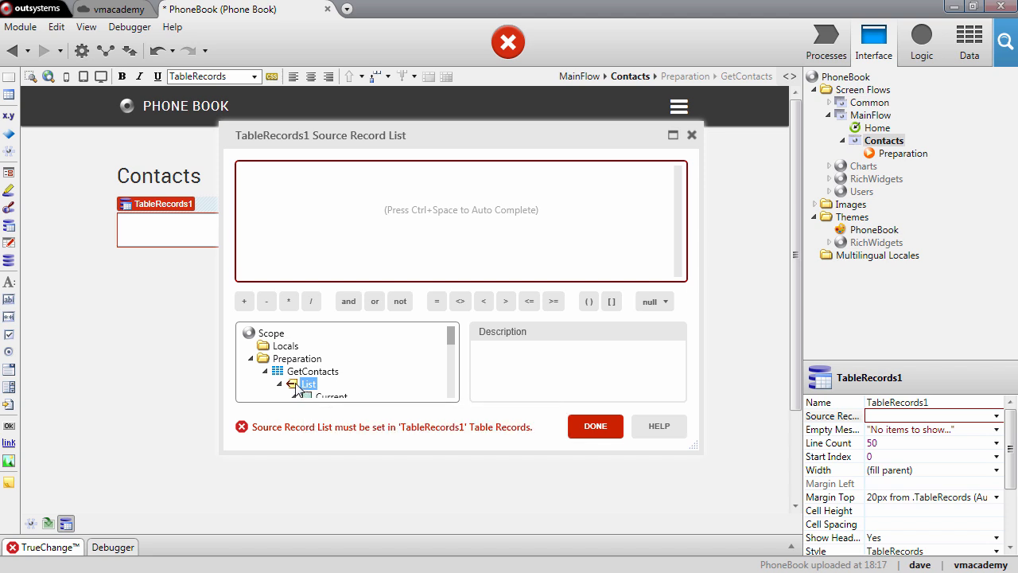
mouse_move(305, 383)
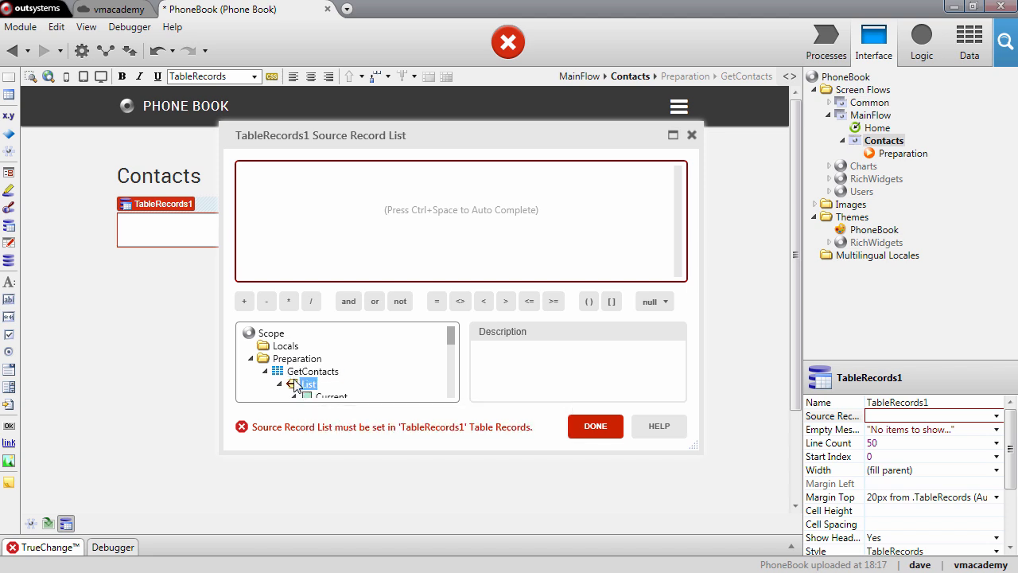
double_click(308, 384)
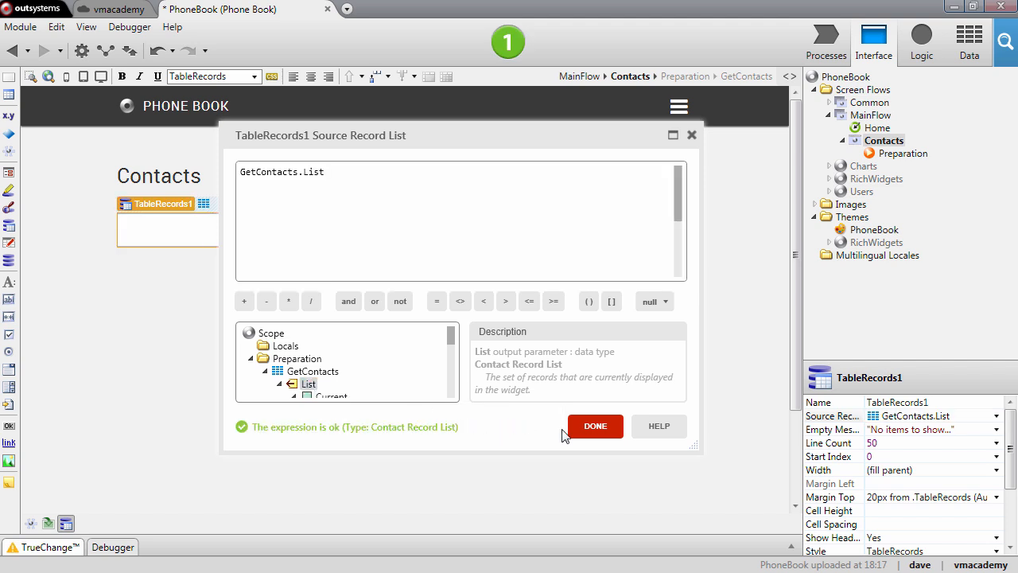
click(595, 427)
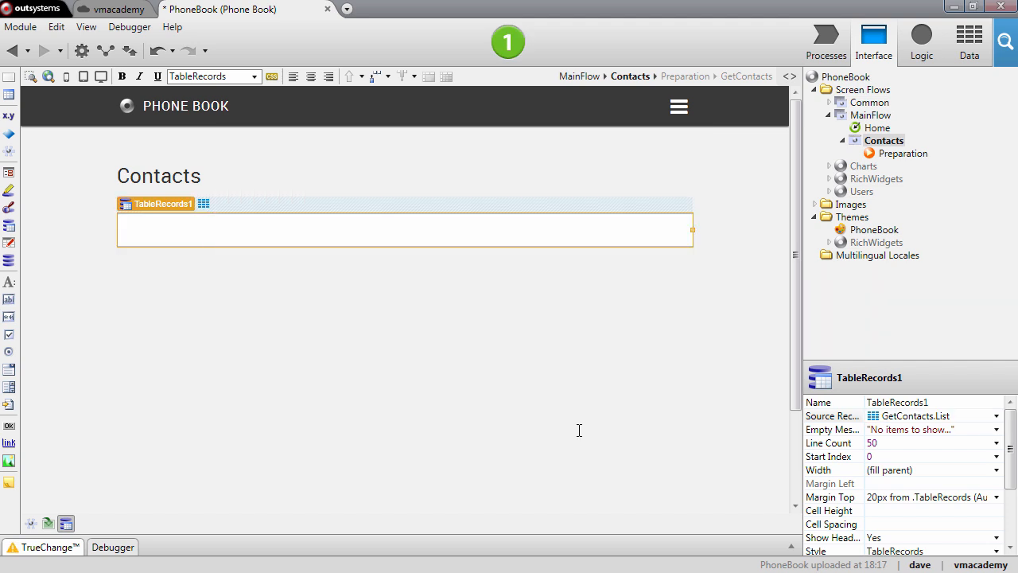
Fill the table with Name and Phone Number columns from the Contact entity.
click(162, 204)
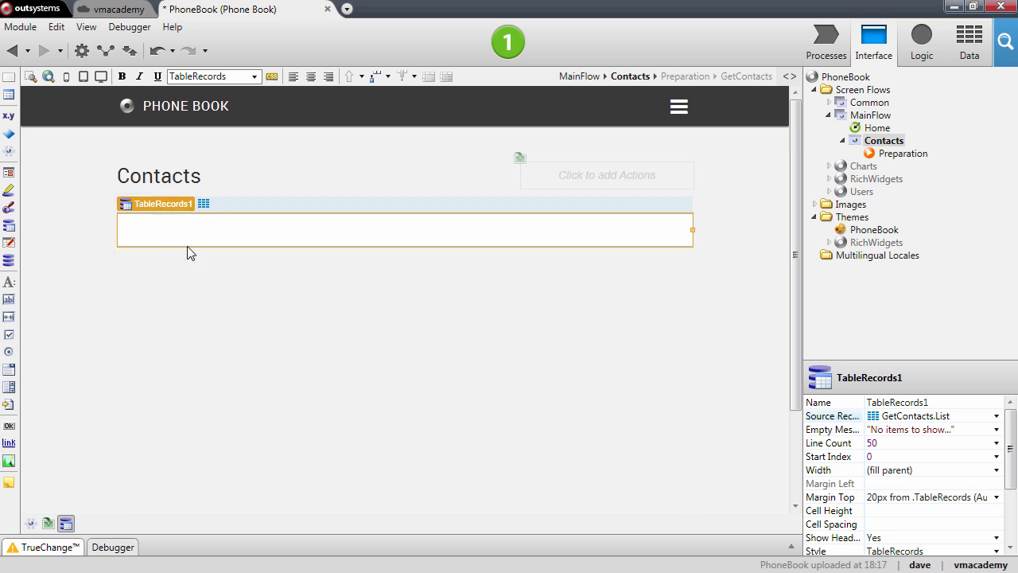
mouse_move(232, 245)
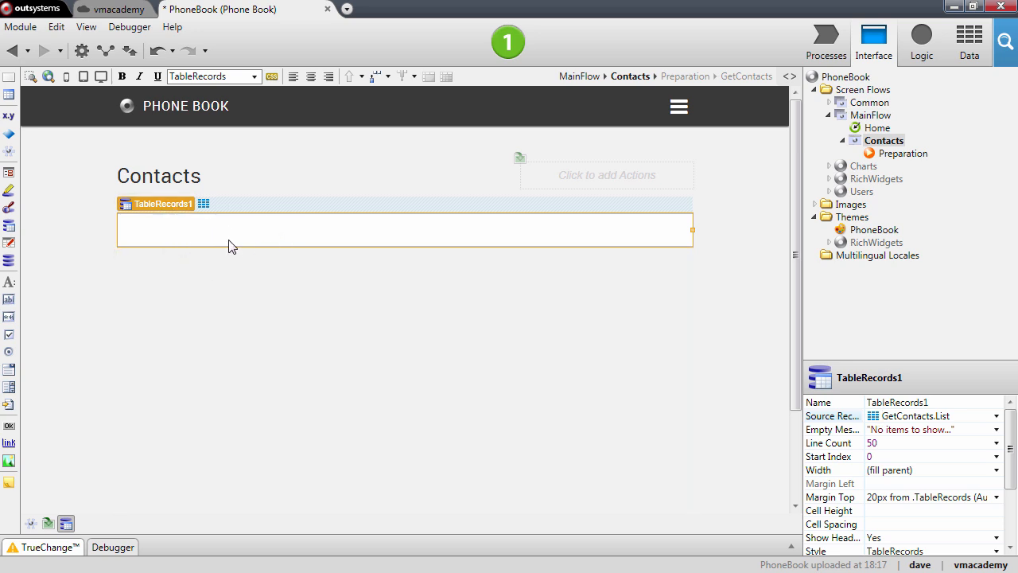
mouse_move(274, 246)
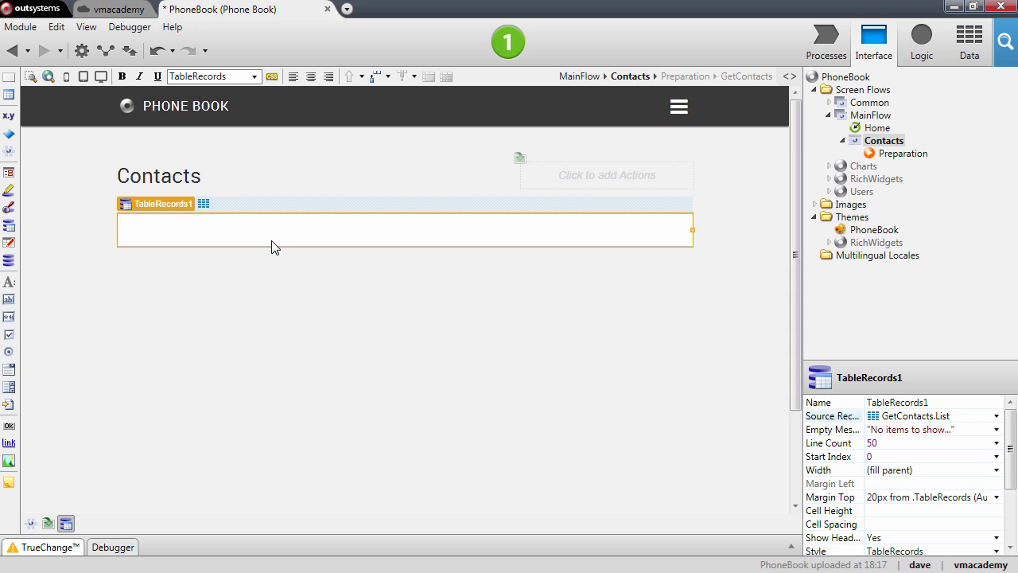
mouse_move(183, 229)
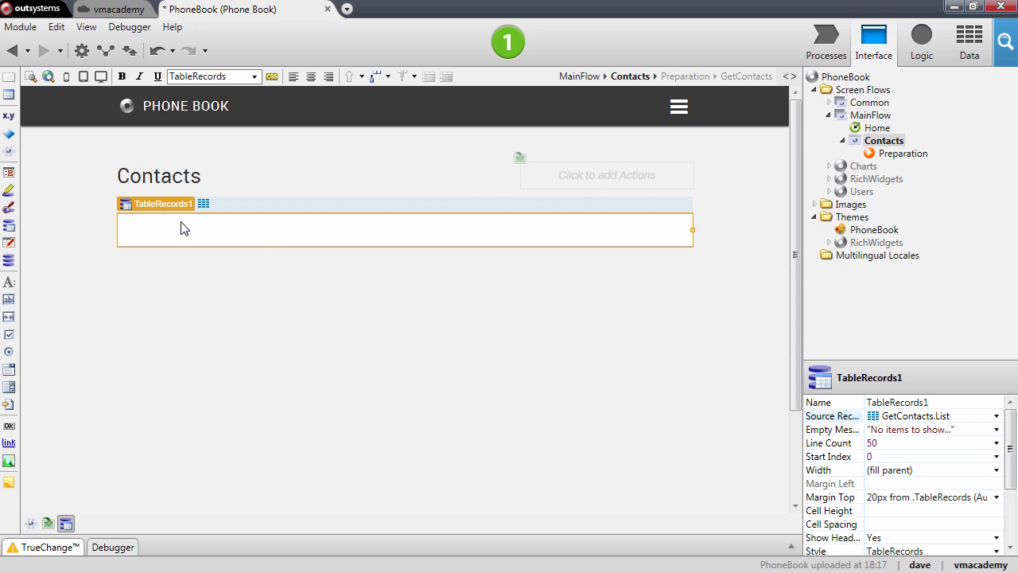
mouse_move(159, 241)
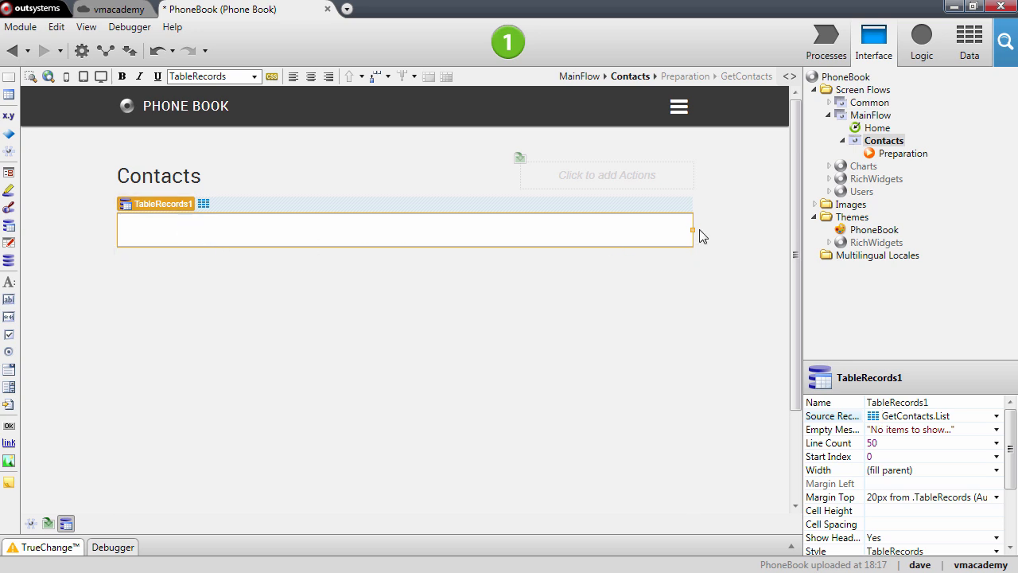
click(968, 42)
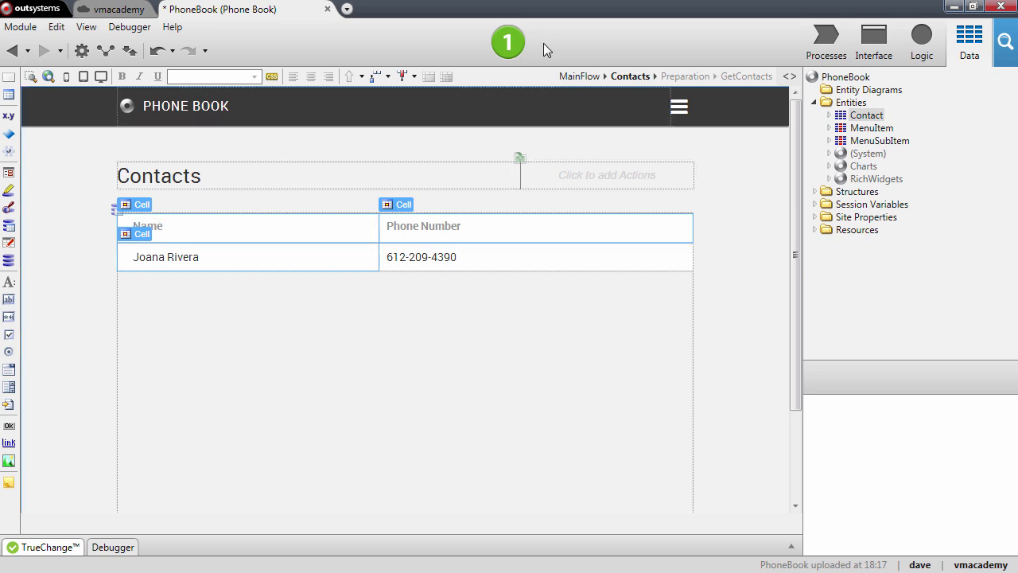
Publish PhoneBook with 1-Click Publish and open it in the browser.
click(507, 43)
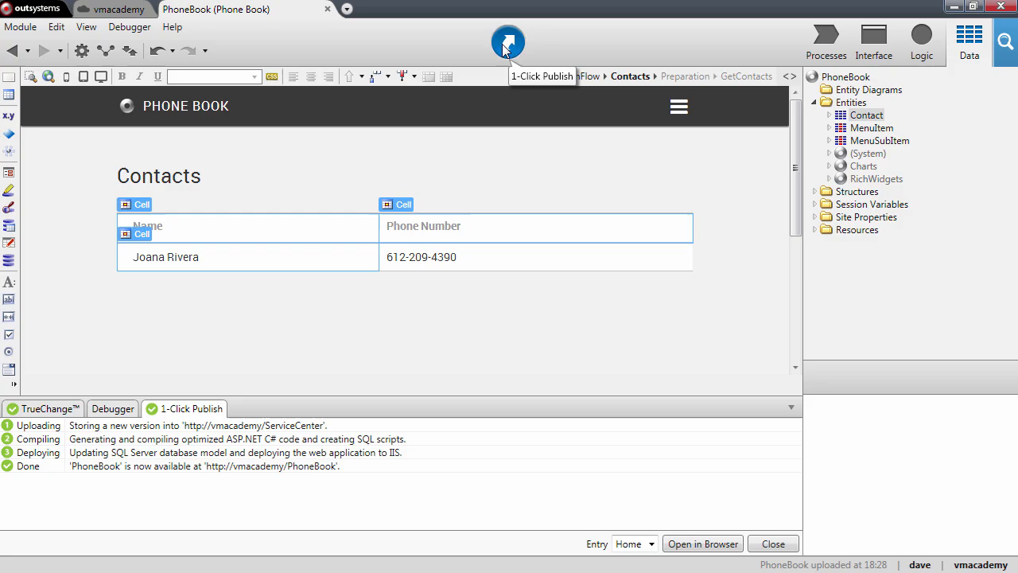
click(703, 544)
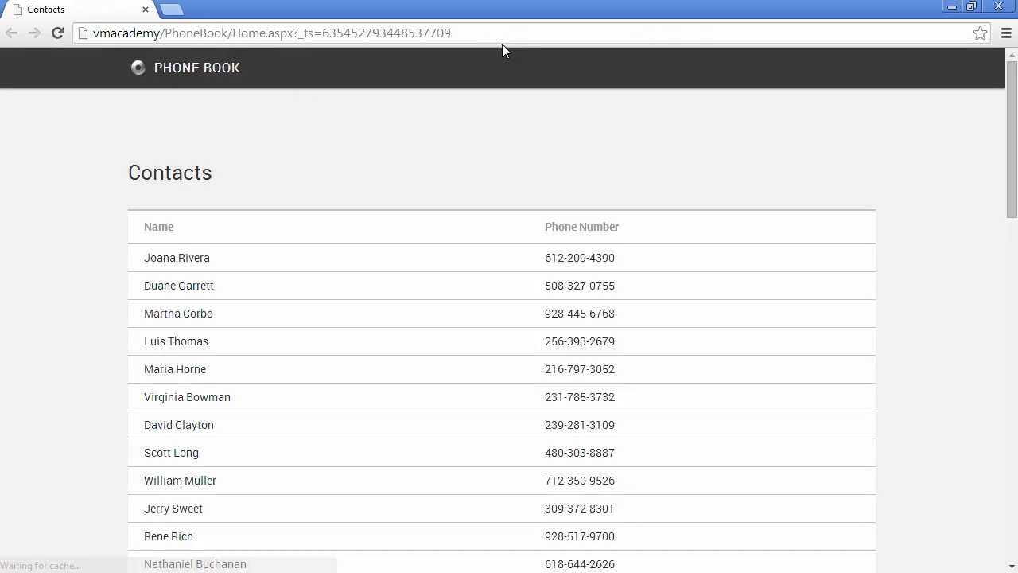
scroll(down, 3)
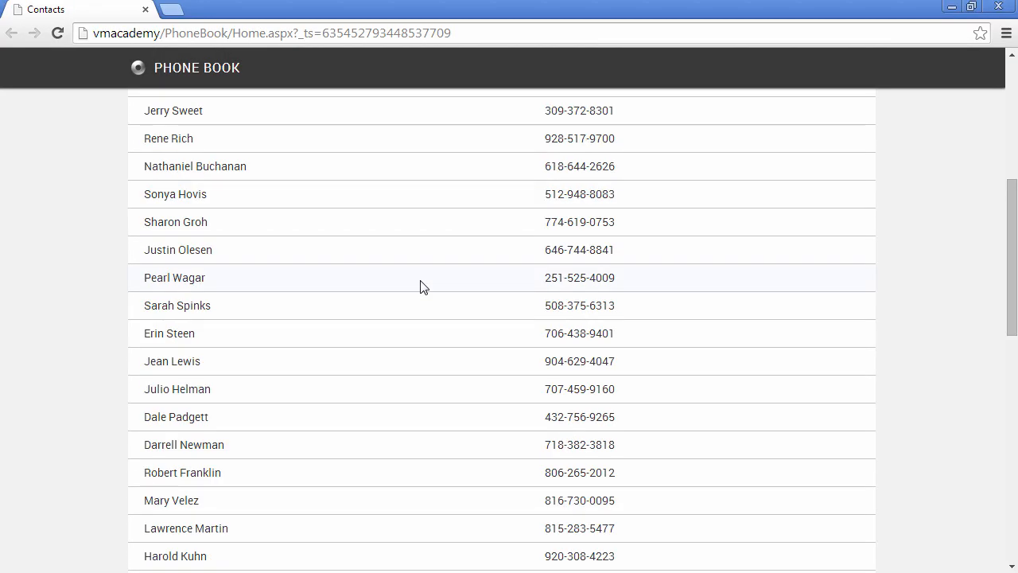
scroll(down, 3)
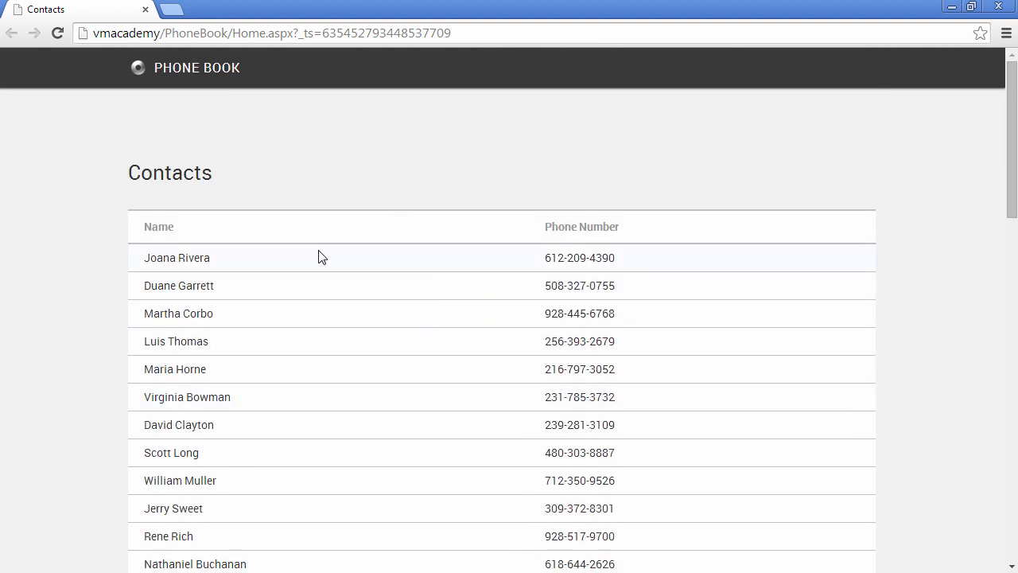
mouse_move(258, 170)
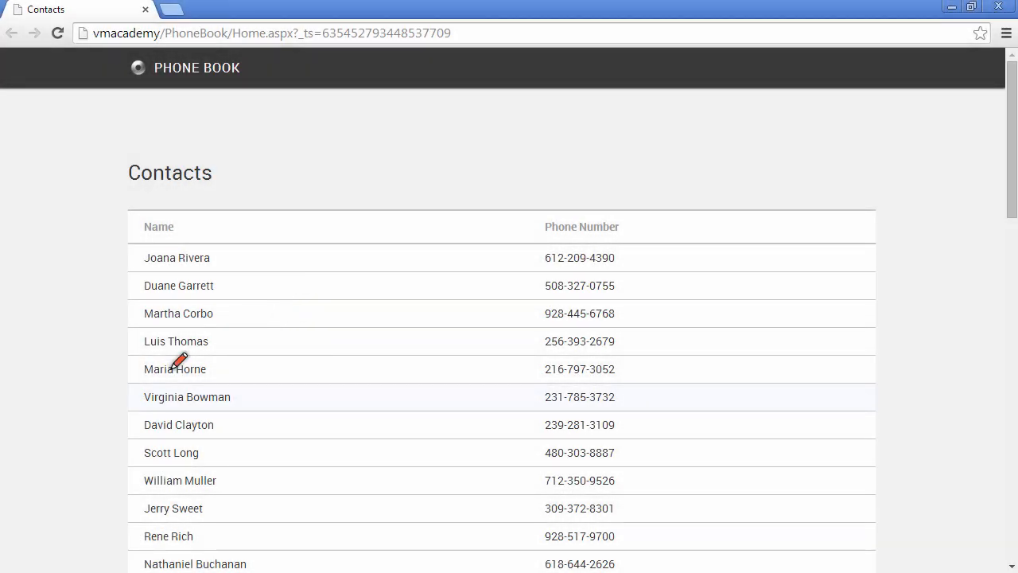
mouse_move(264, 328)
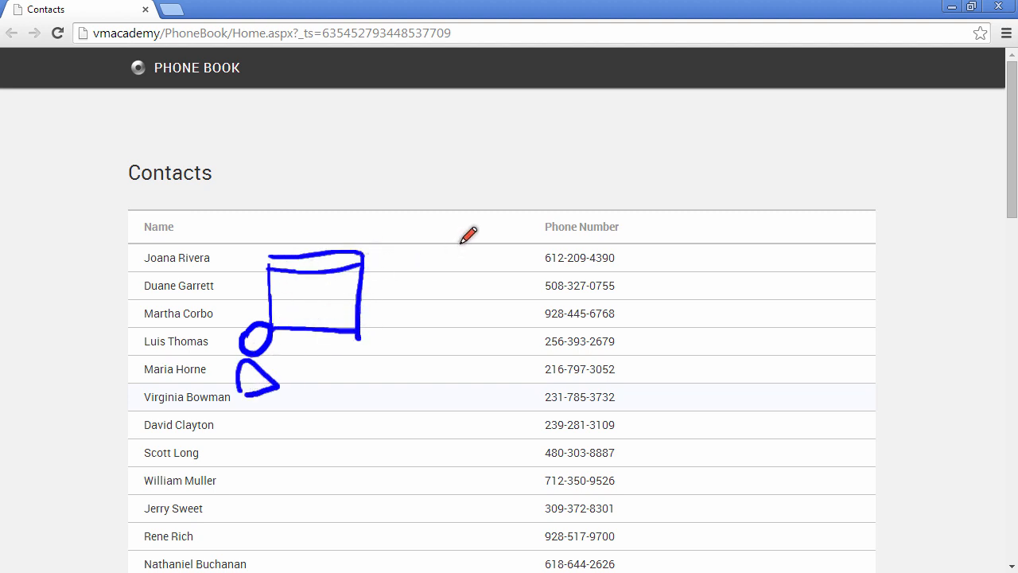
drag(347, 242, 592, 225)
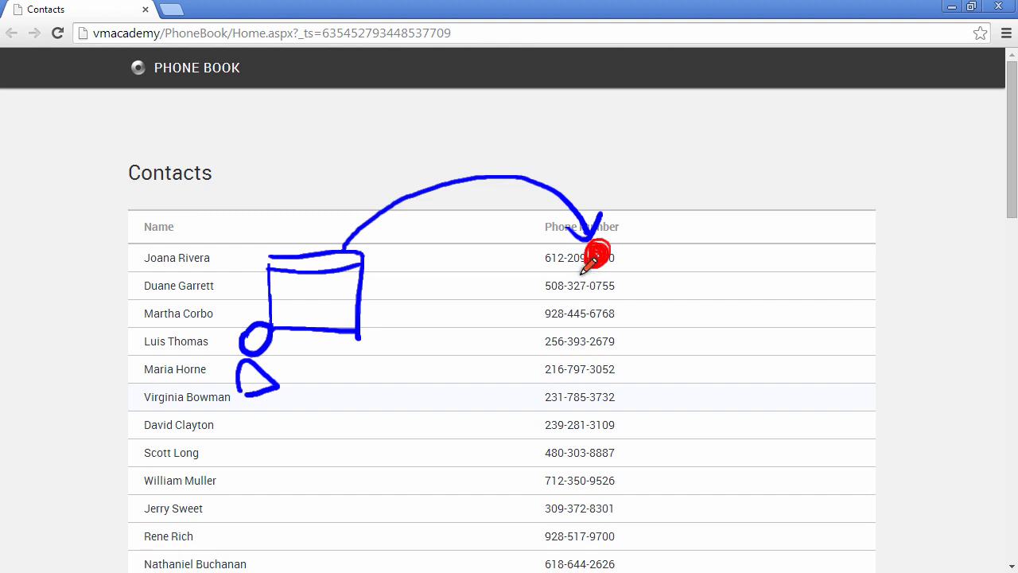
drag(592, 254, 716, 338)
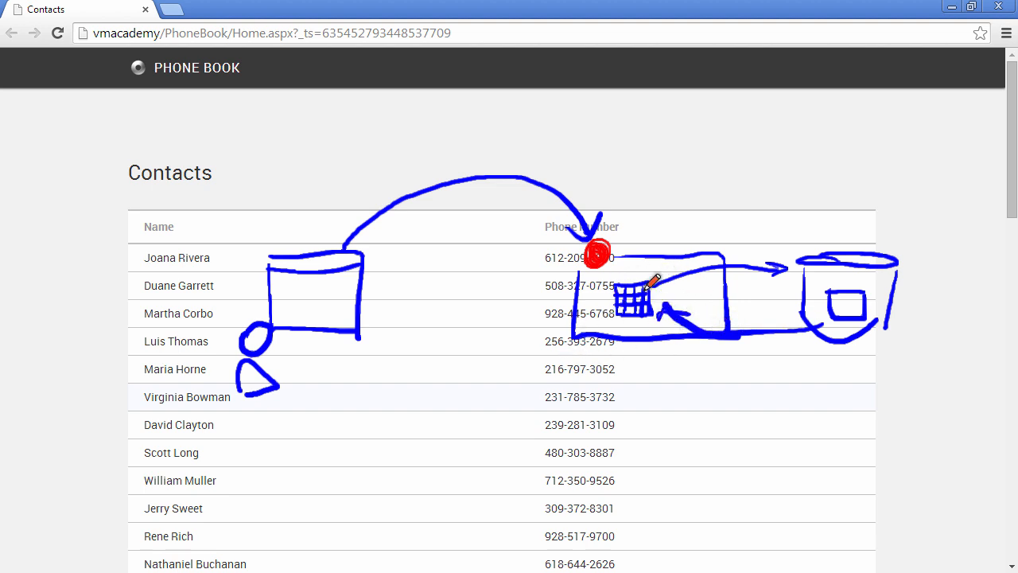
mouse_move(725, 318)
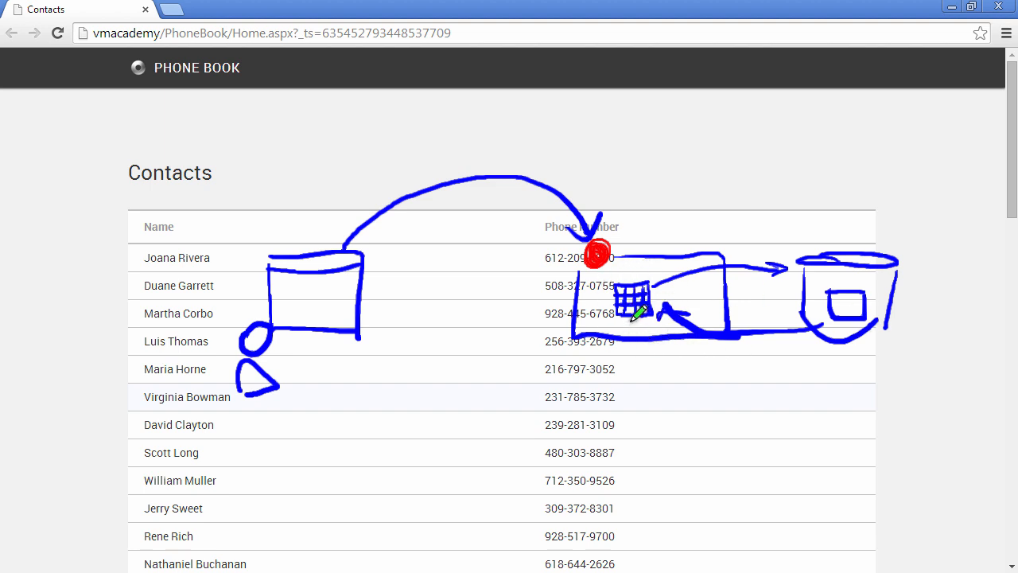
drag(628, 326, 660, 347)
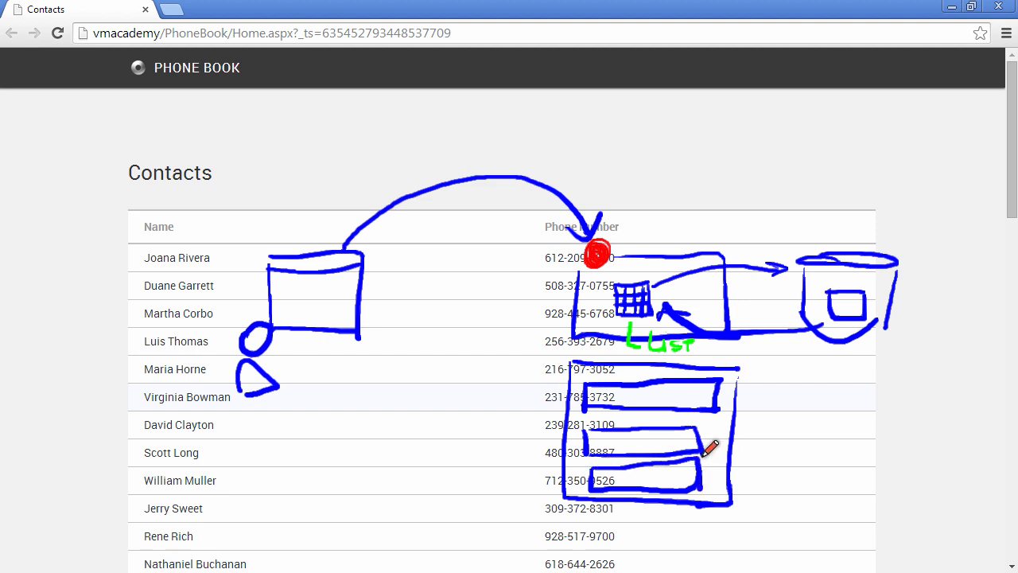
mouse_move(639, 392)
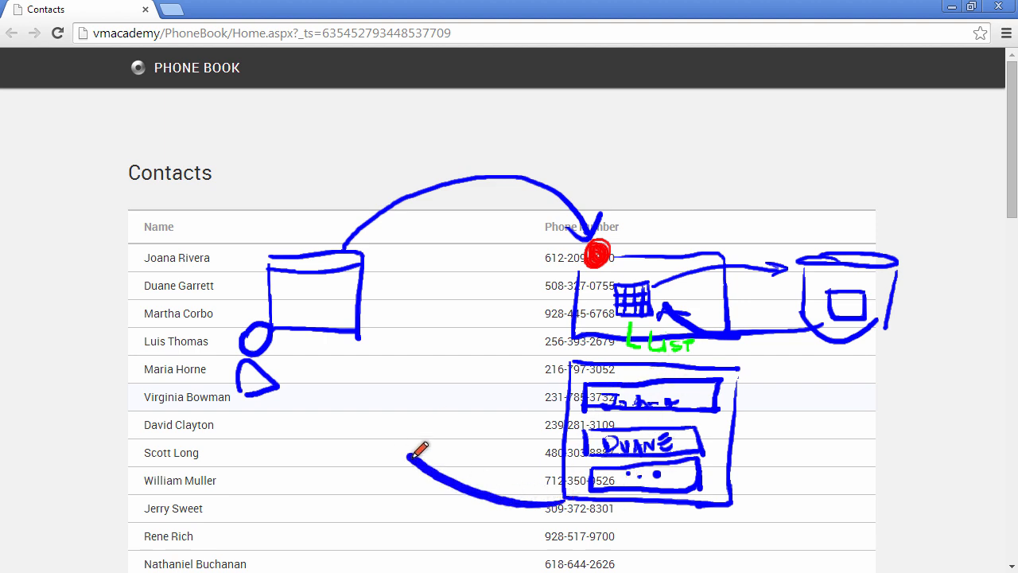
drag(421, 447, 358, 386)
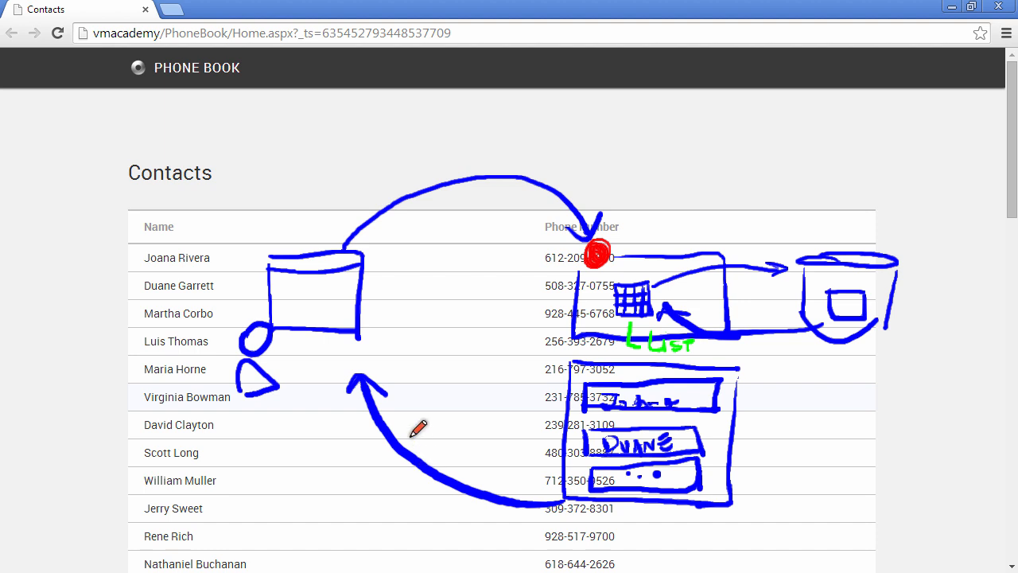
mouse_move(285, 308)
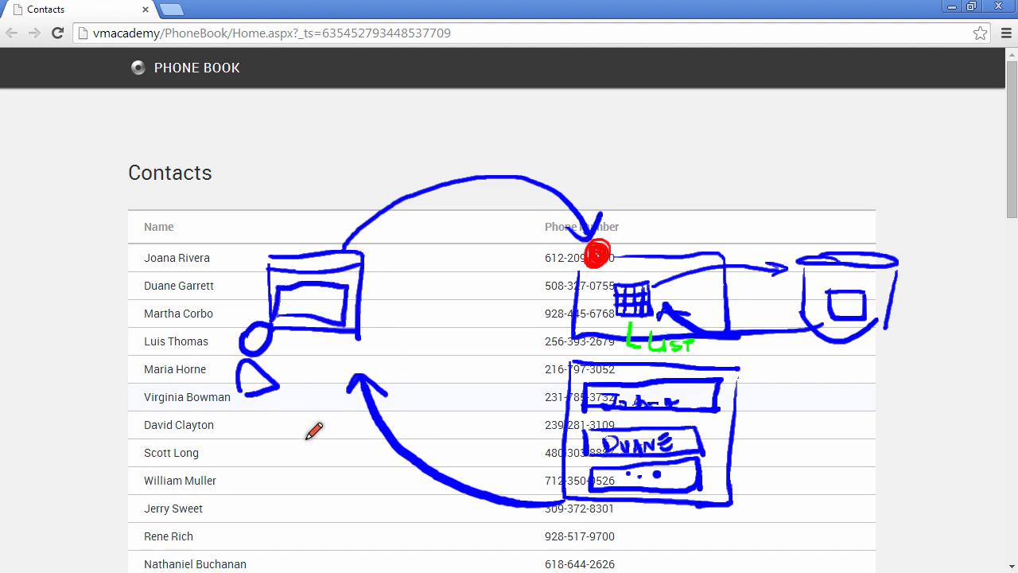
mouse_move(326, 423)
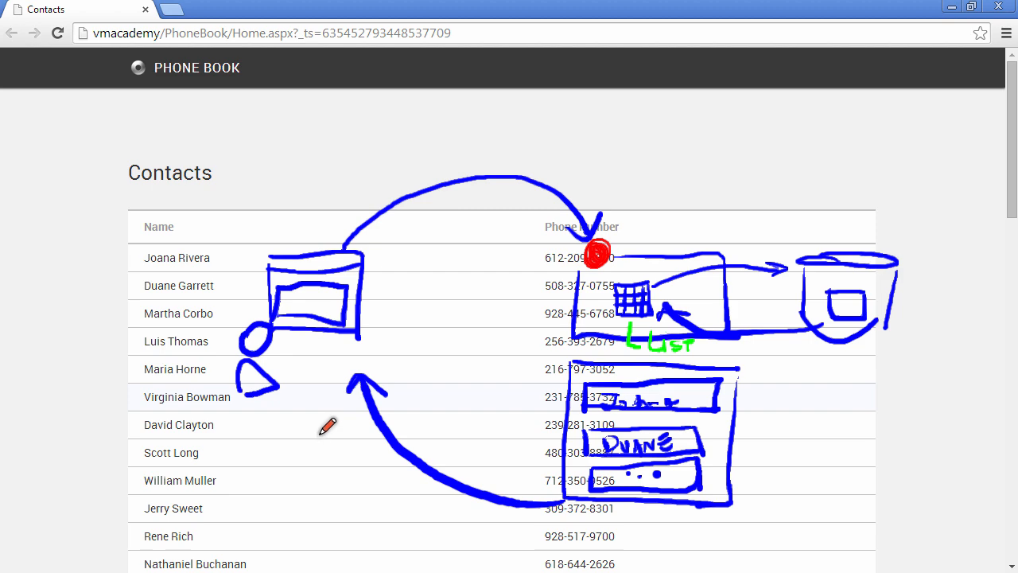